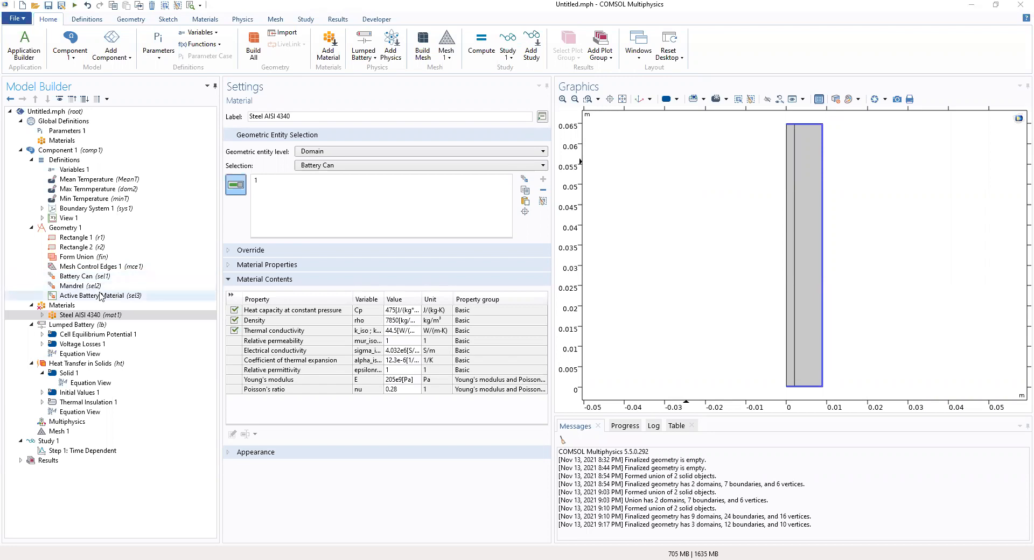
- Limit the Lumped Battery domain selection to Active Battery Material
click(82, 315)
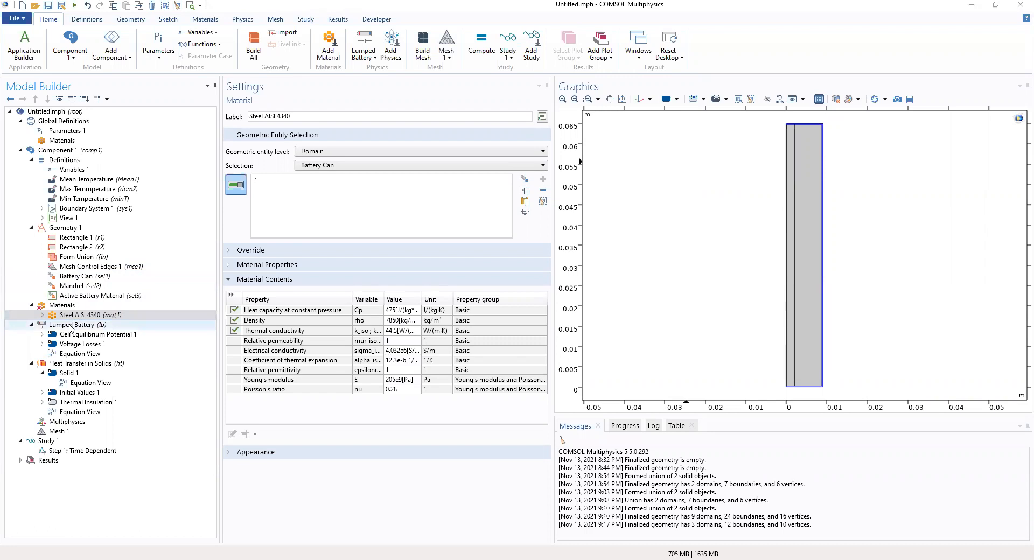
click(74, 324)
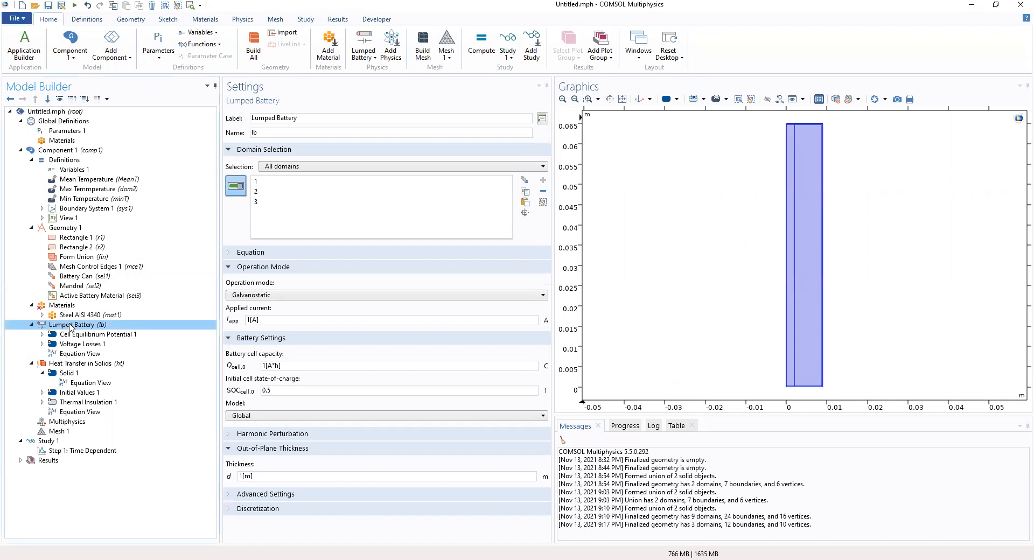
mouse_move(307, 165)
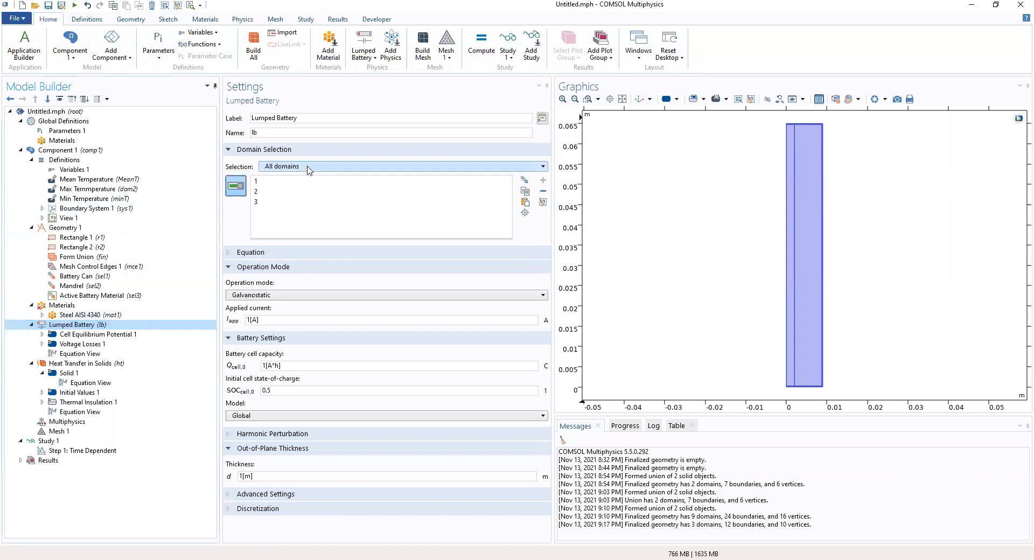
click(404, 166)
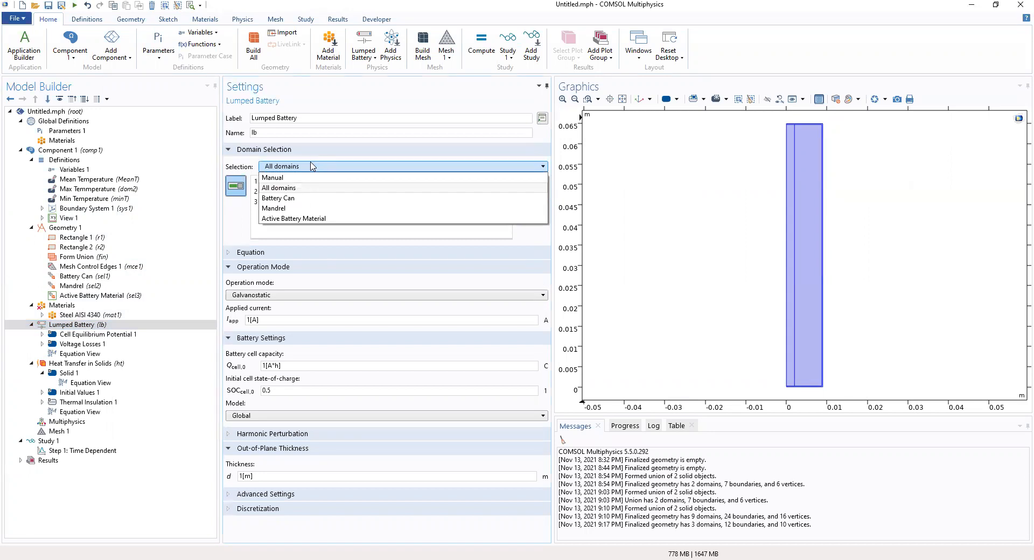
mouse_move(294, 218)
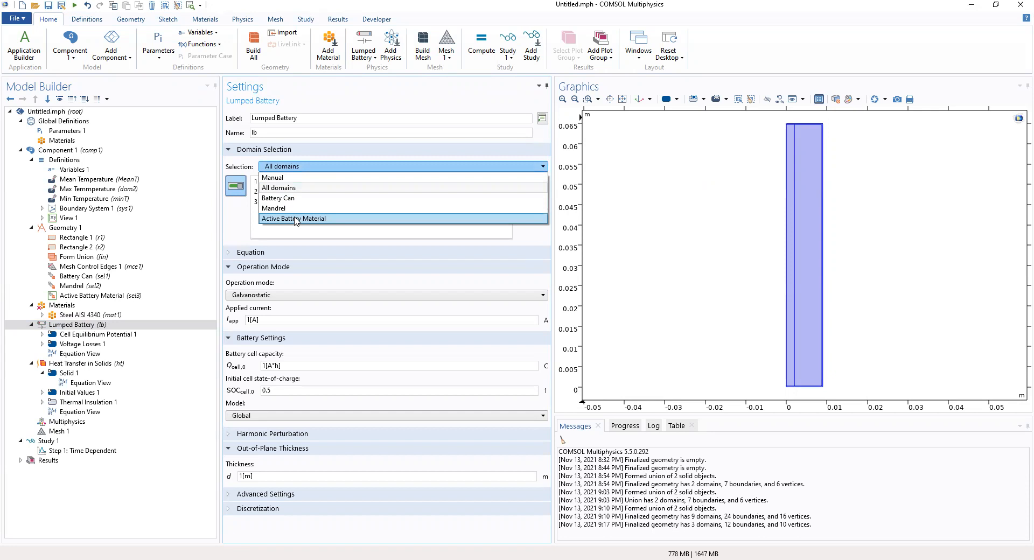
click(294, 218)
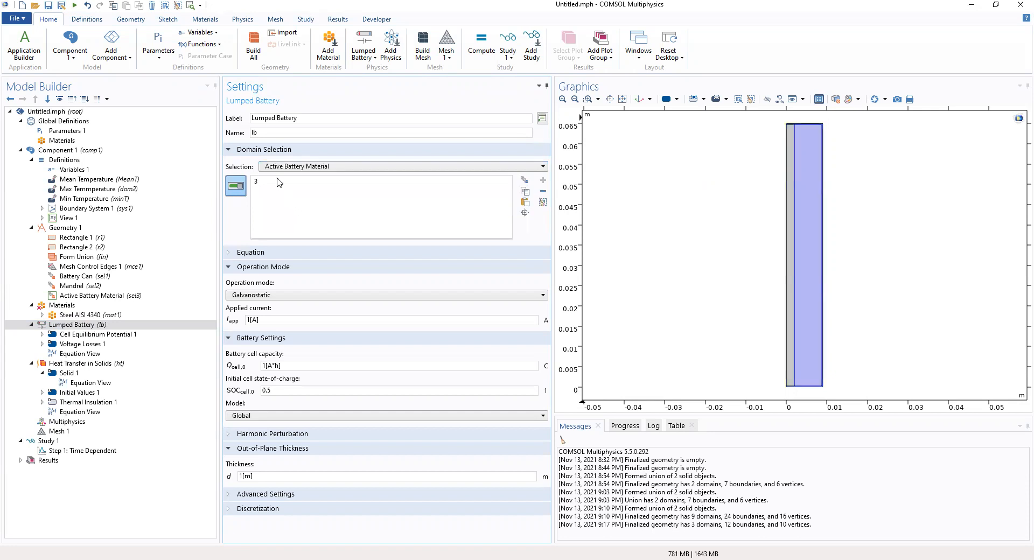
mouse_move(268, 263)
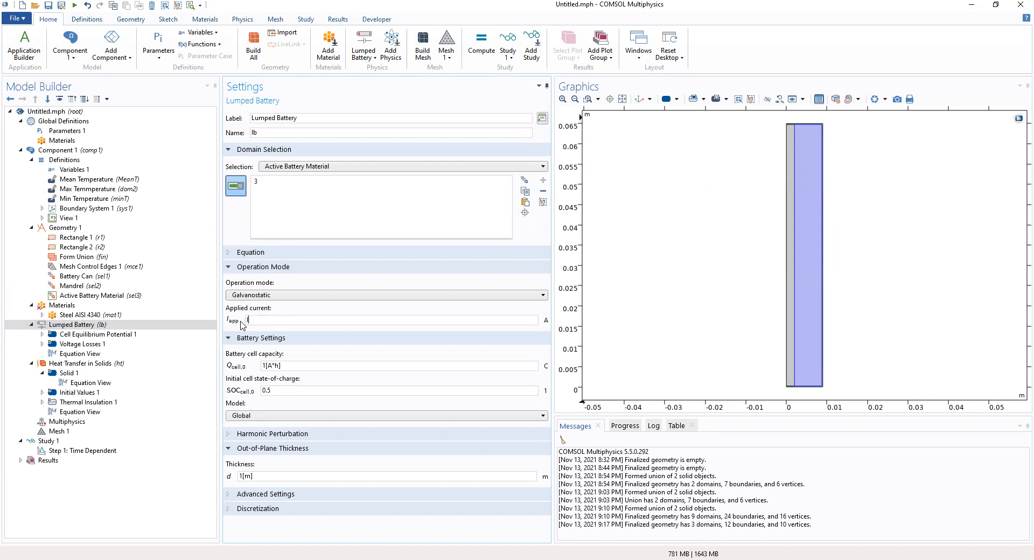
- Enter Iapp as the applied current and check its variable definition
text(Iapp)
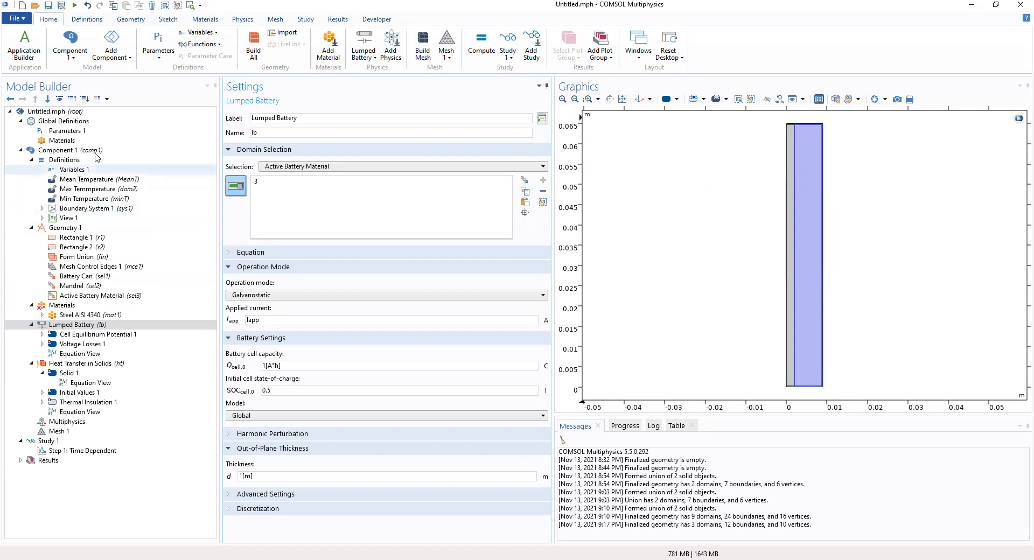
click(74, 169)
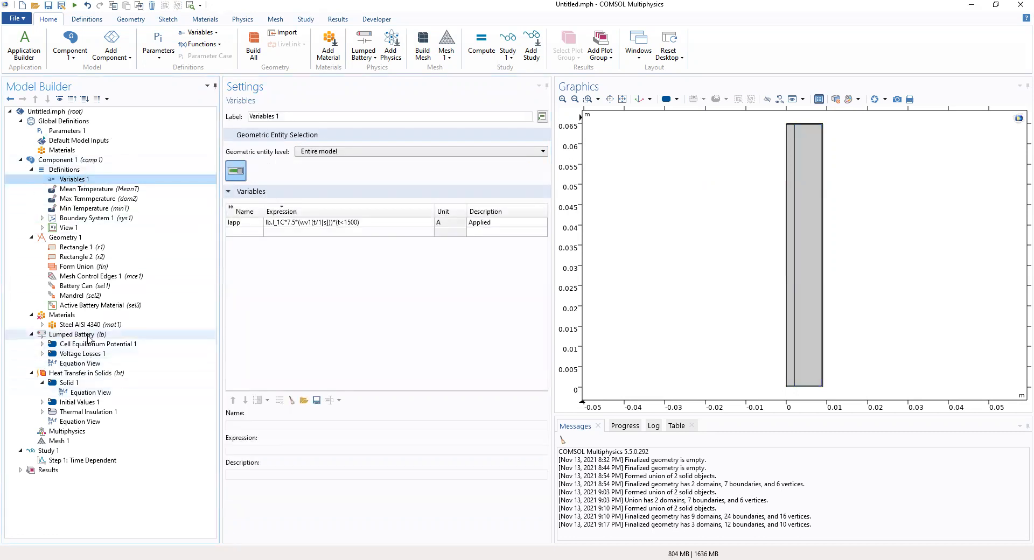
click(72, 333)
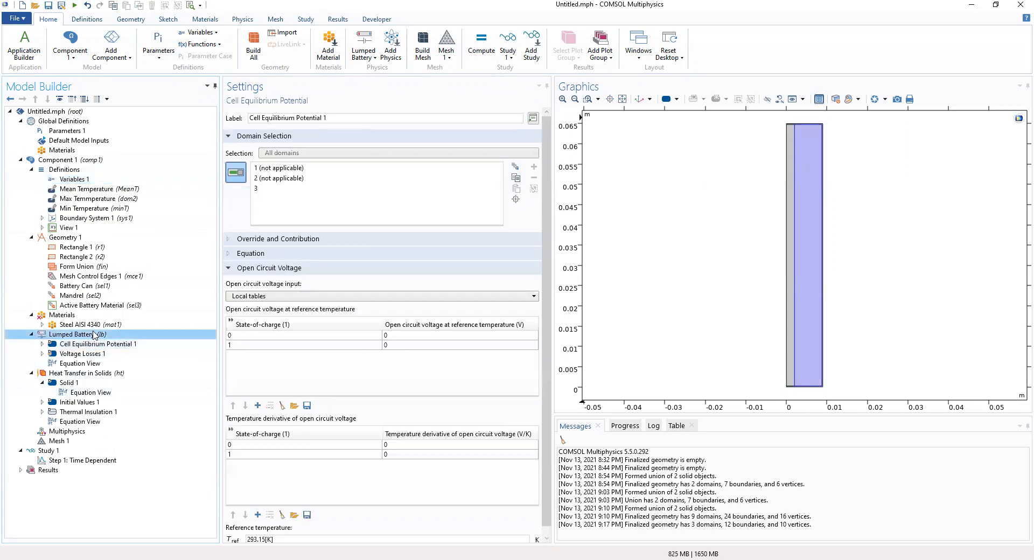
click(73, 335)
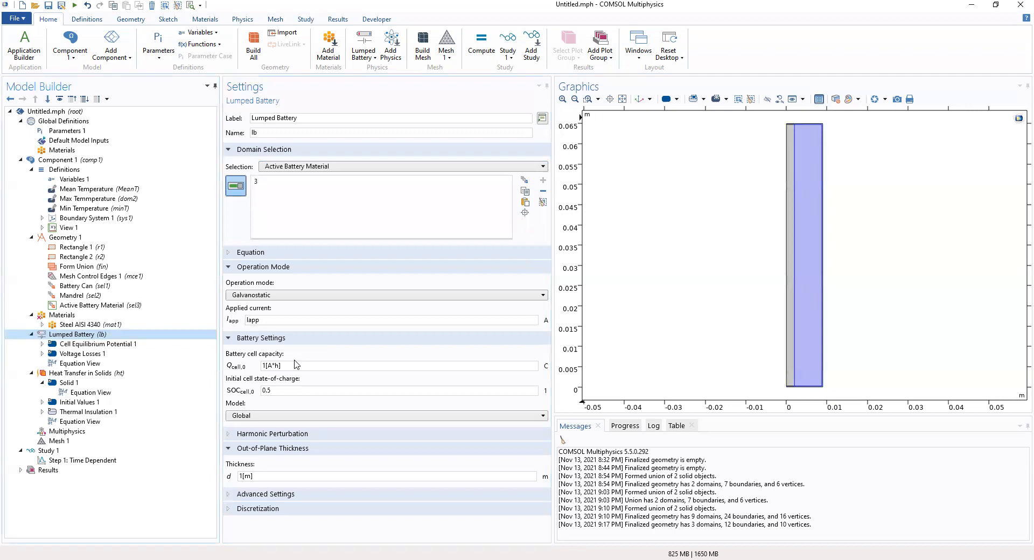
mouse_move(295, 364)
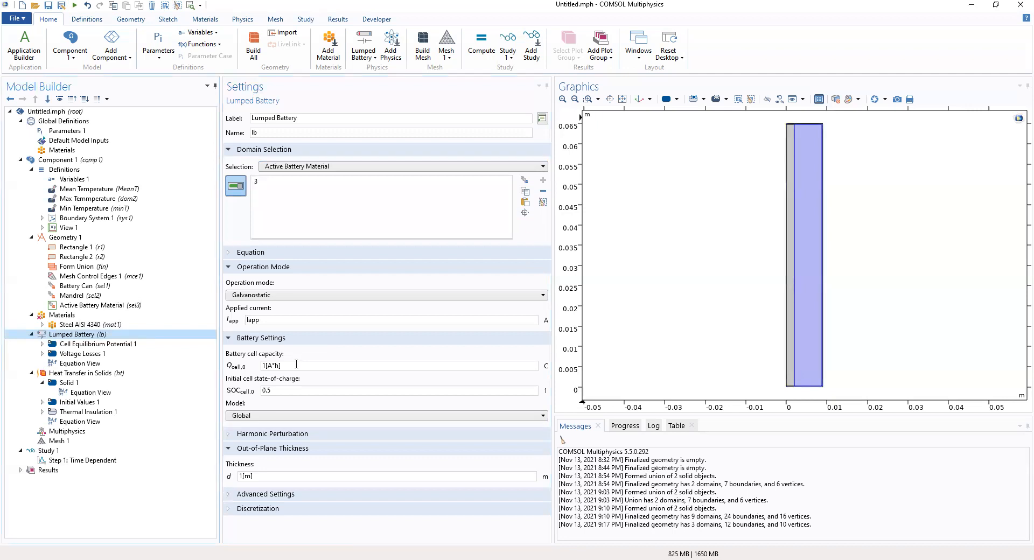
- Set cell capacity to Q_batt and initial state-of-charge to SOC_init, revealing Harmonic Perturbation
triple_click(271, 365)
text(Q)
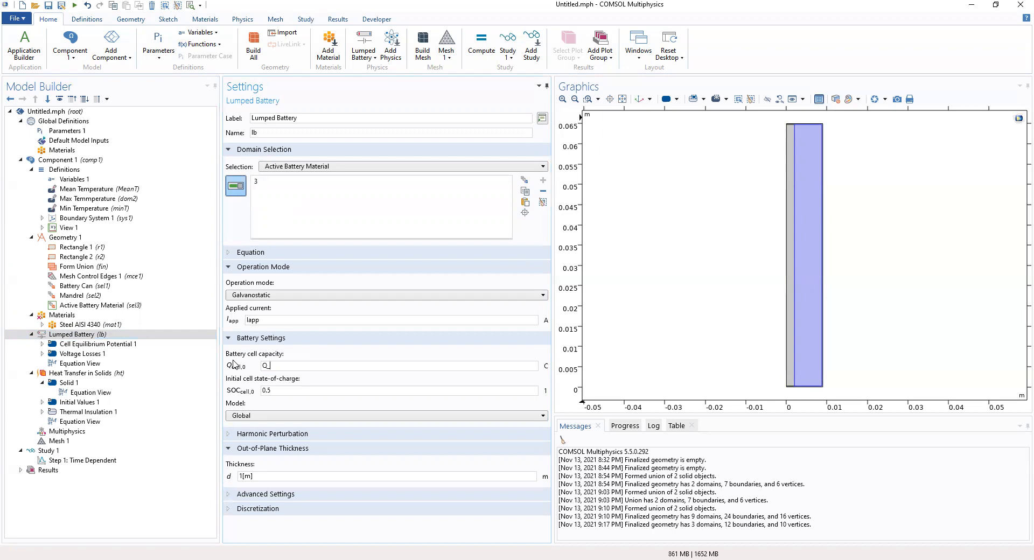
text(_batt)
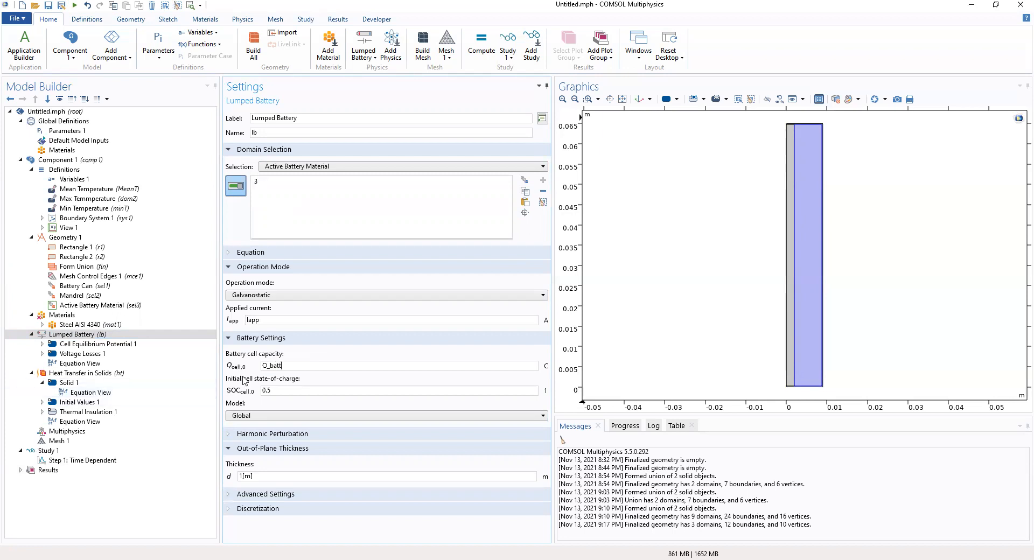
triple_click(266, 390)
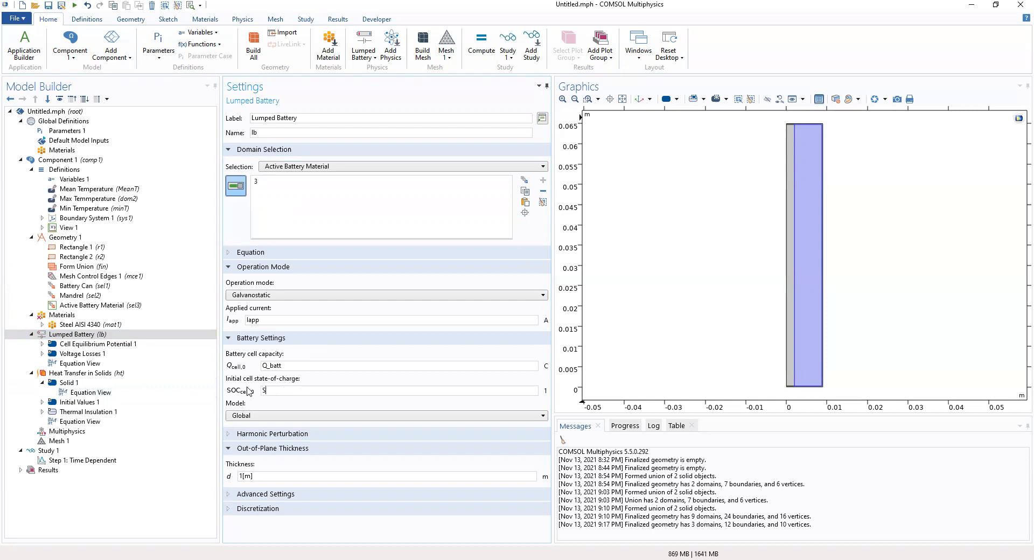
text(SOC_init)
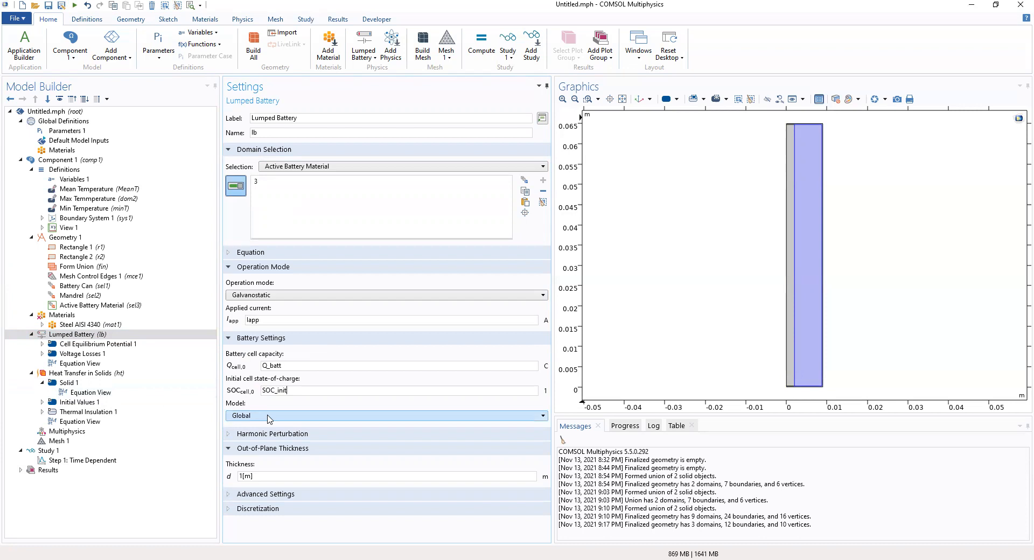
mouse_move(260, 472)
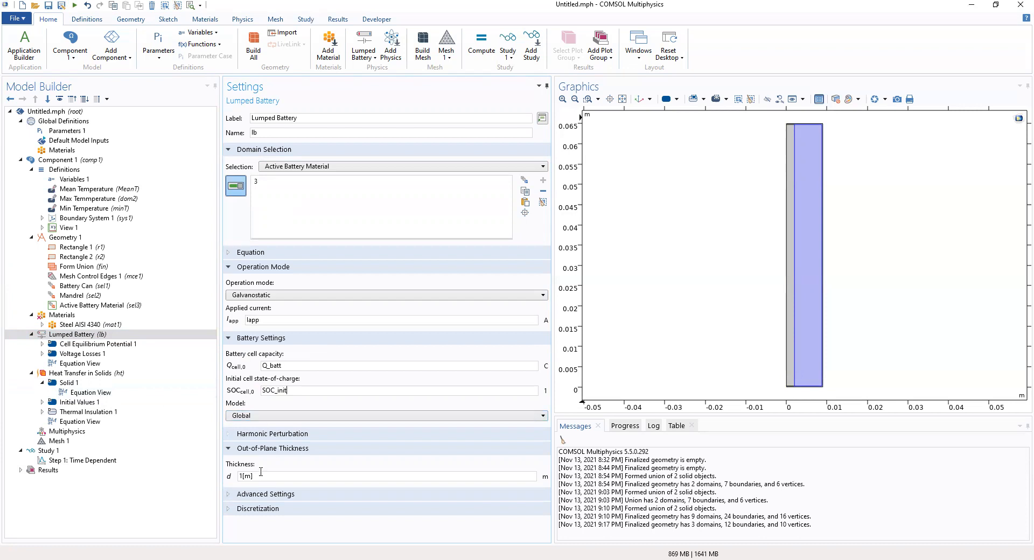
mouse_move(266, 462)
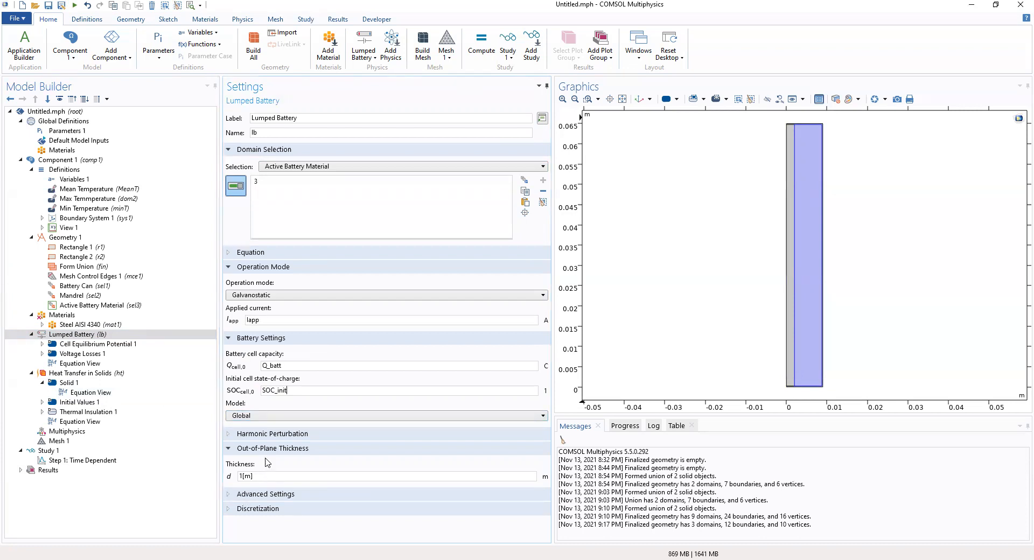
click(271, 433)
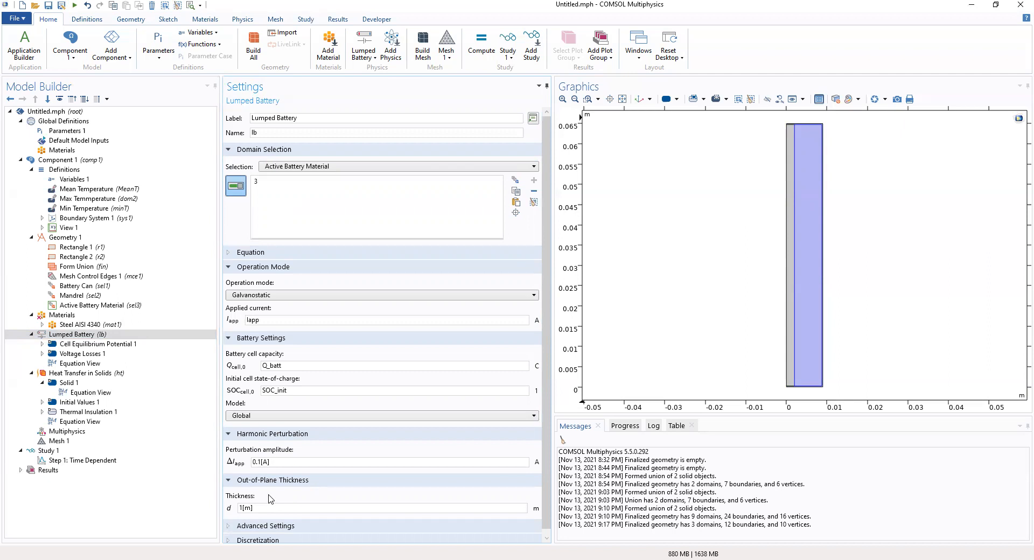
mouse_move(256, 503)
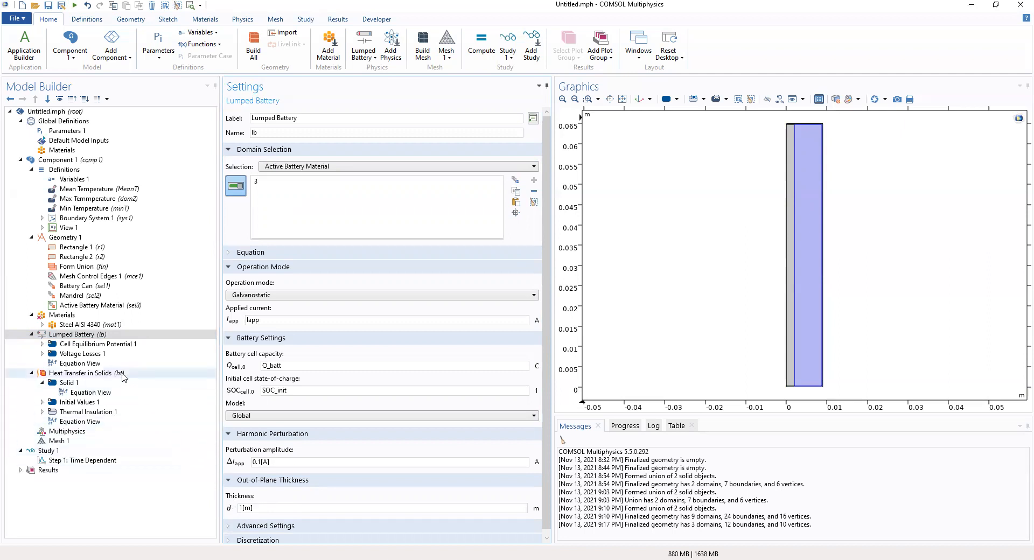
- Clear the Cell Equilibrium Potential open circuit voltage table and load it from a file
click(98, 344)
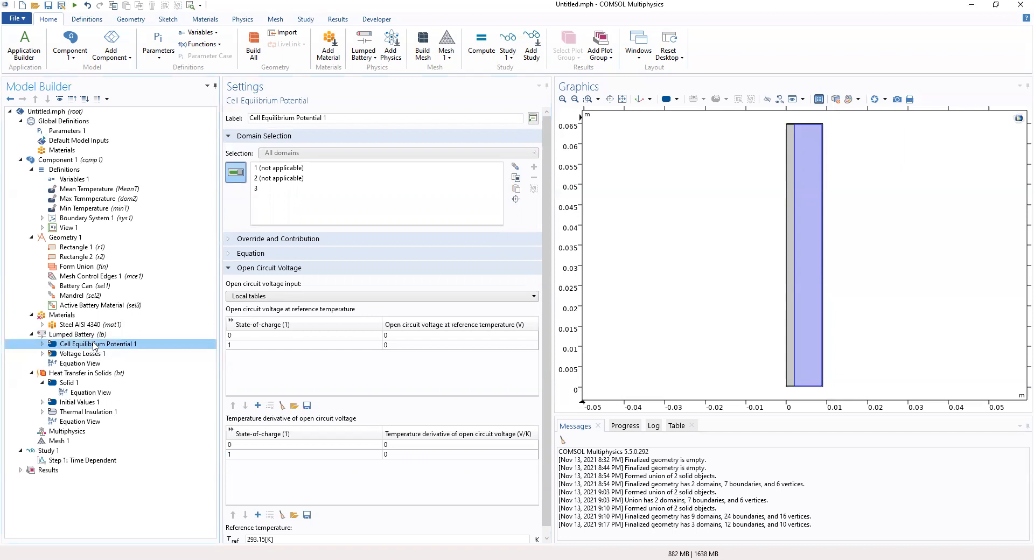
mouse_move(200, 316)
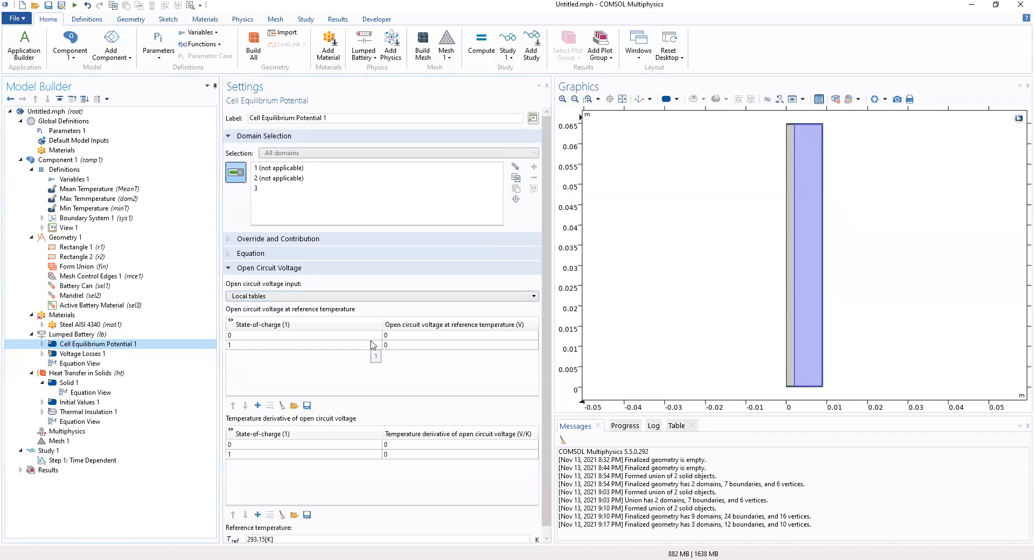
mouse_move(281, 405)
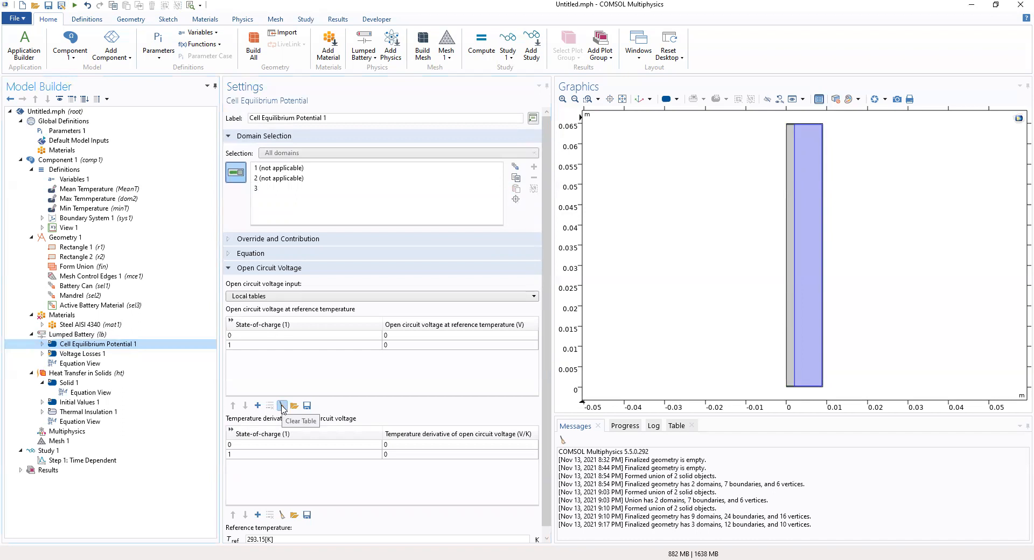
click(281, 406)
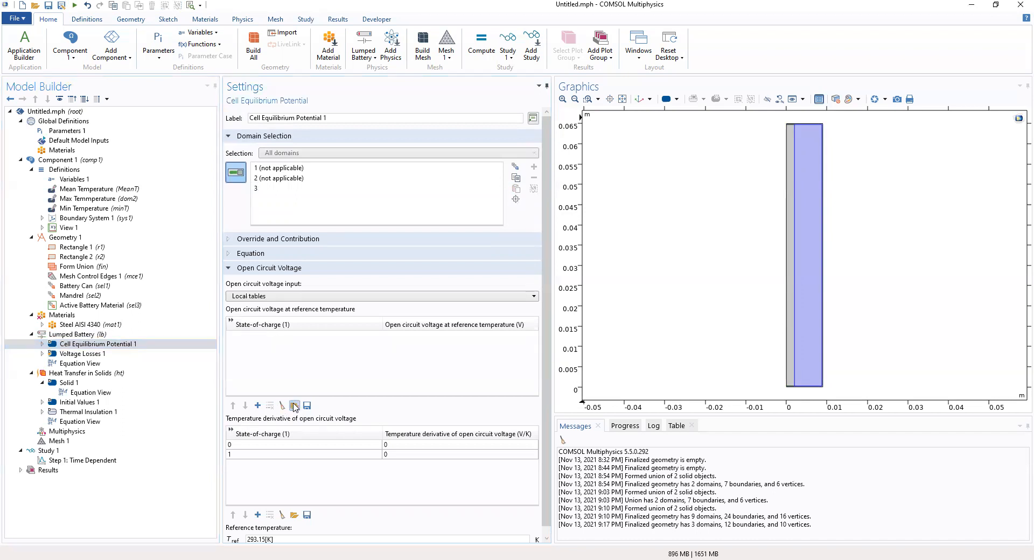
click(292, 405)
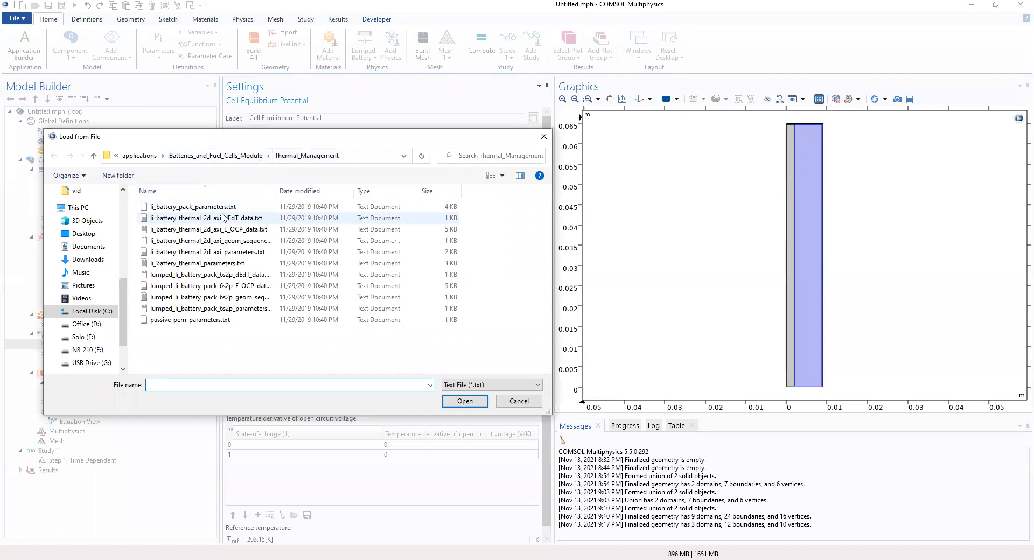
mouse_move(237, 224)
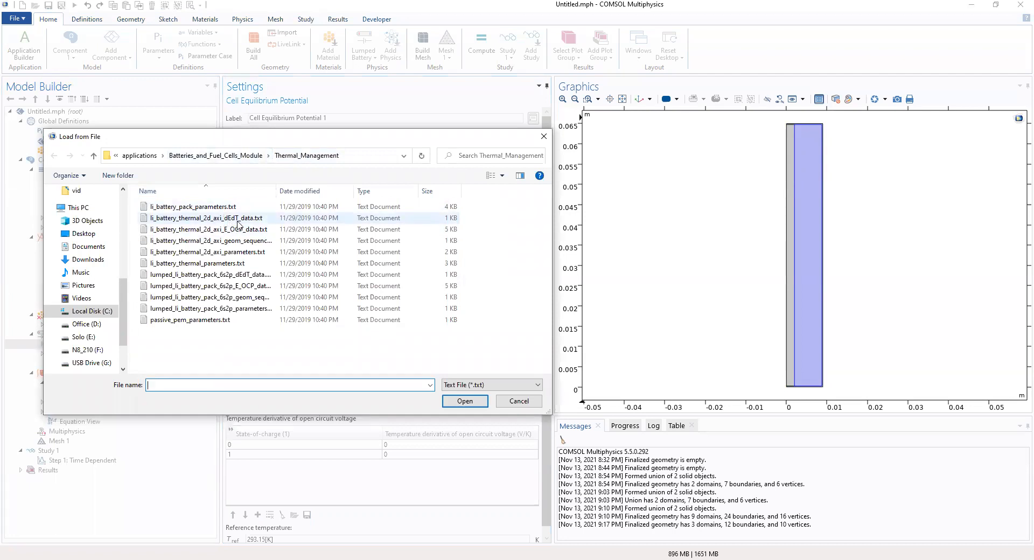
click(464, 401)
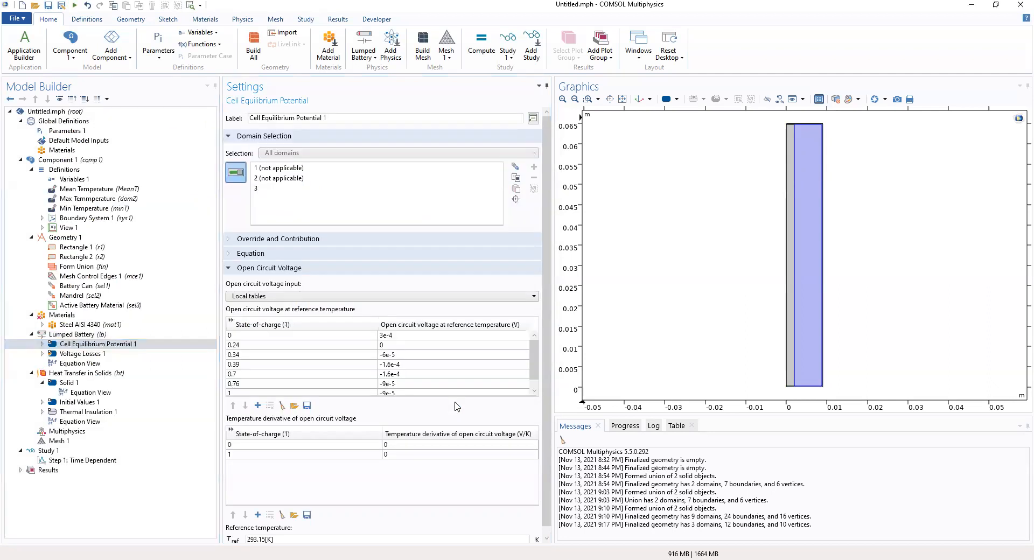
mouse_move(439, 394)
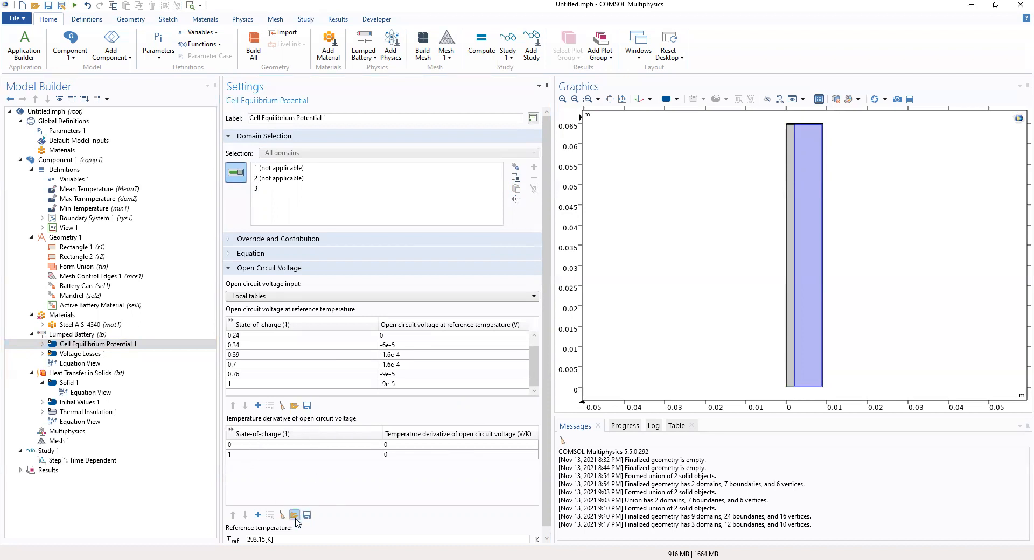
- Clear the temperature derivative table and load the 2D axisymmetric E_OCP data file
click(295, 515)
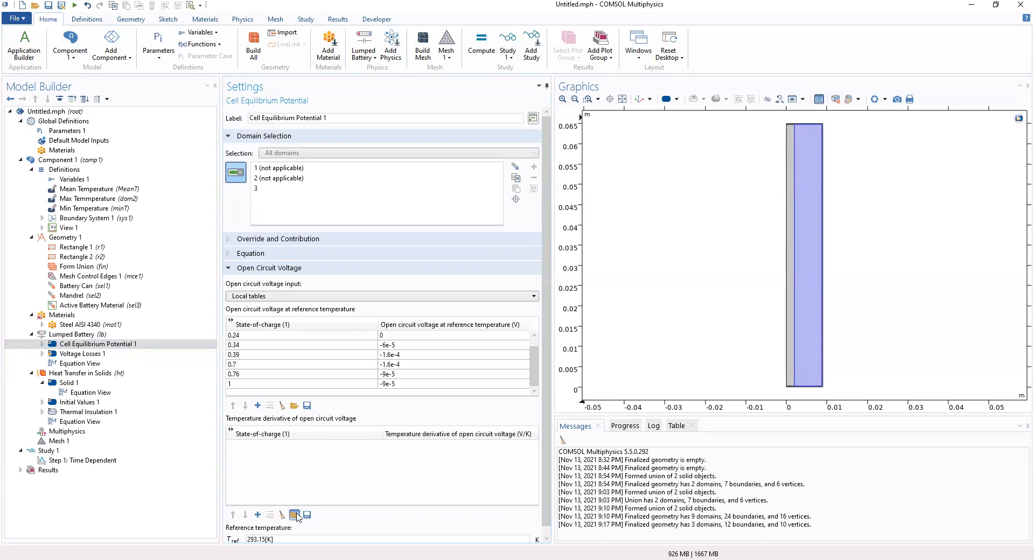
click(294, 514)
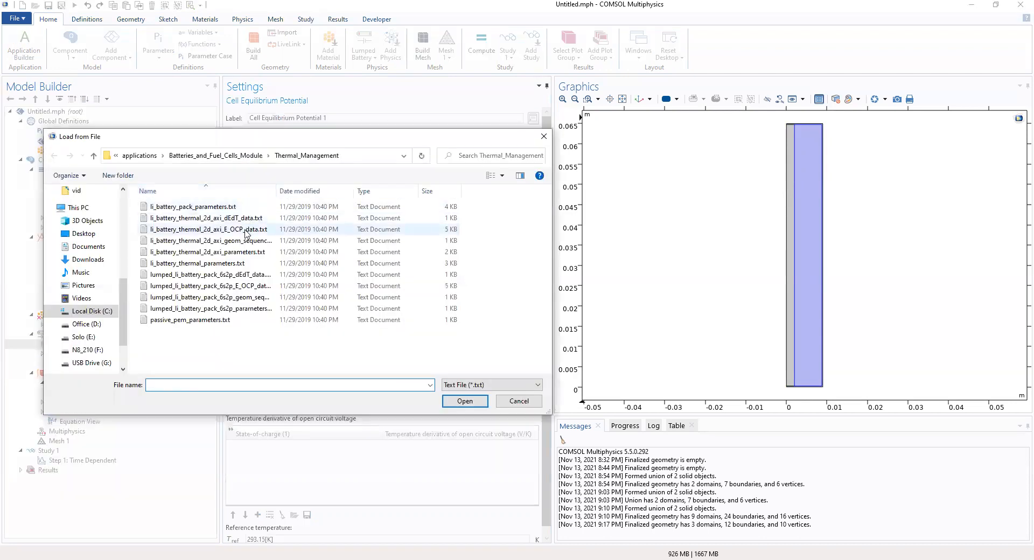
click(207, 229)
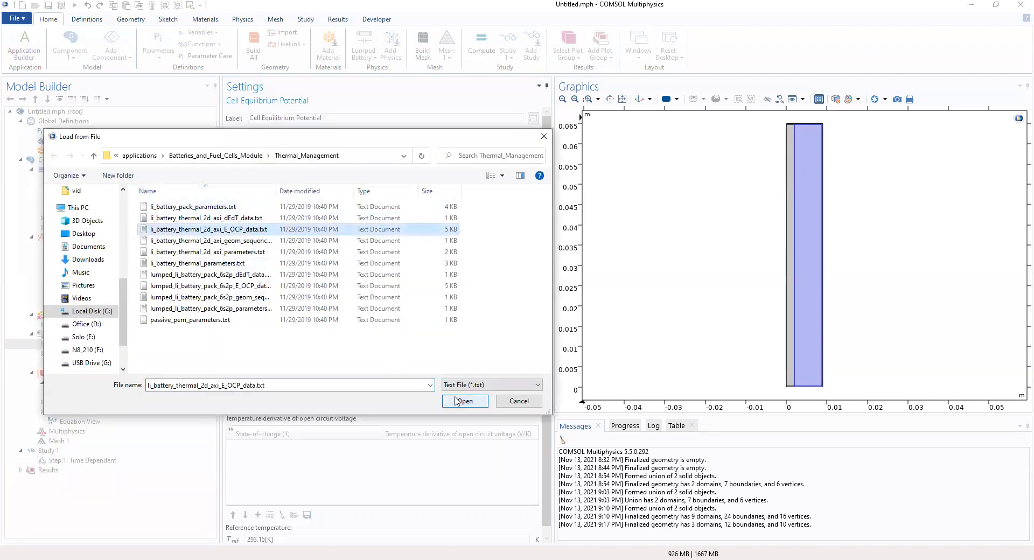
click(465, 400)
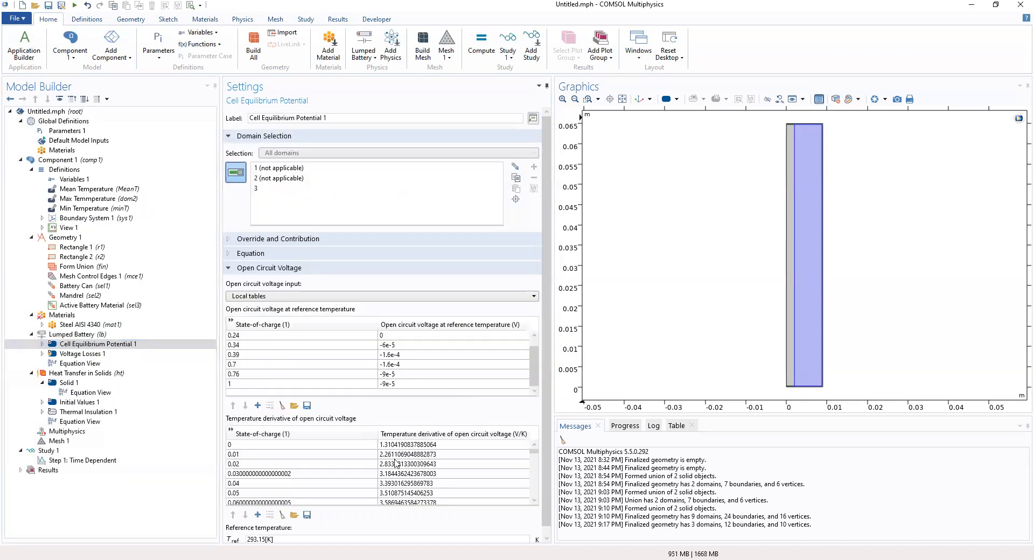
mouse_move(388, 474)
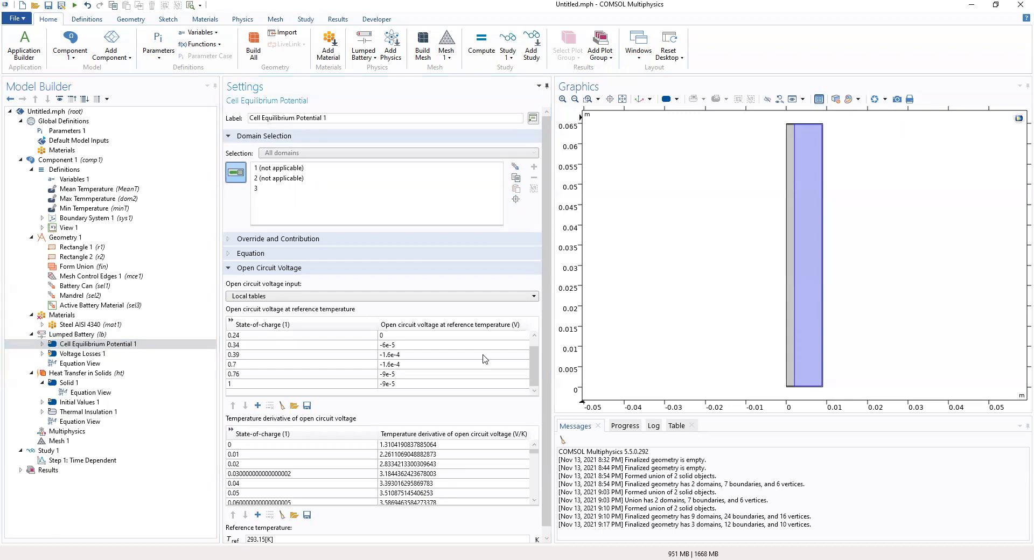
scroll(up, 3)
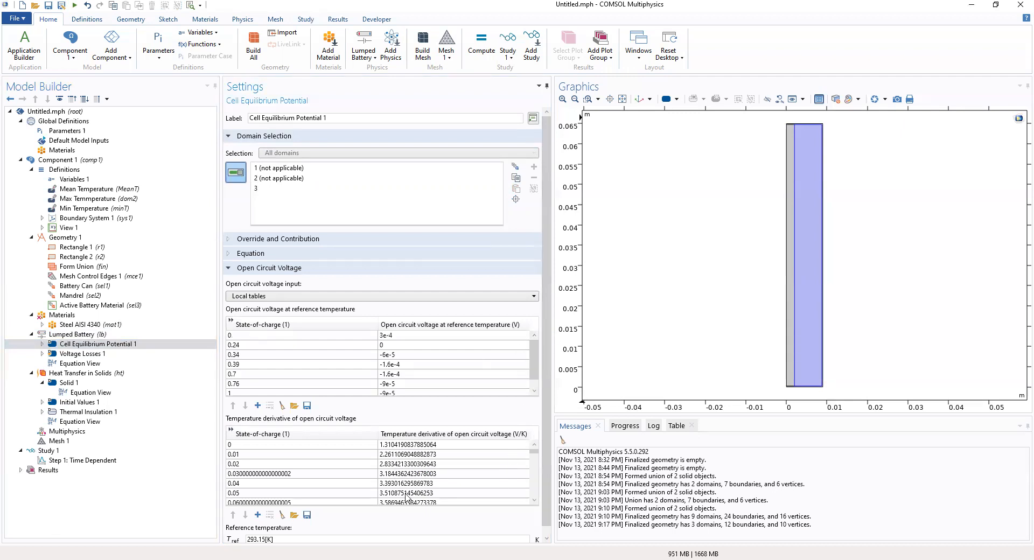
mouse_move(281, 515)
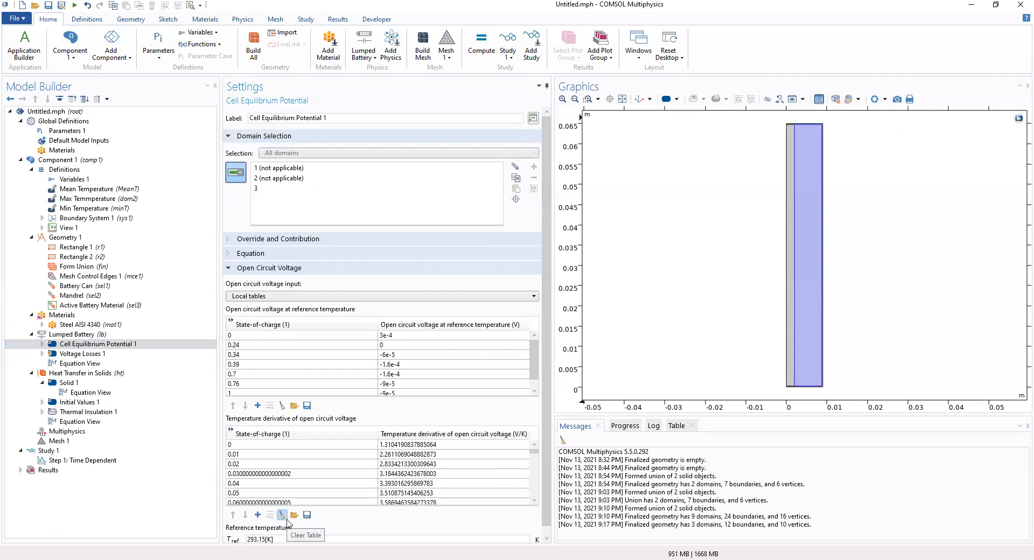
mouse_move(295, 515)
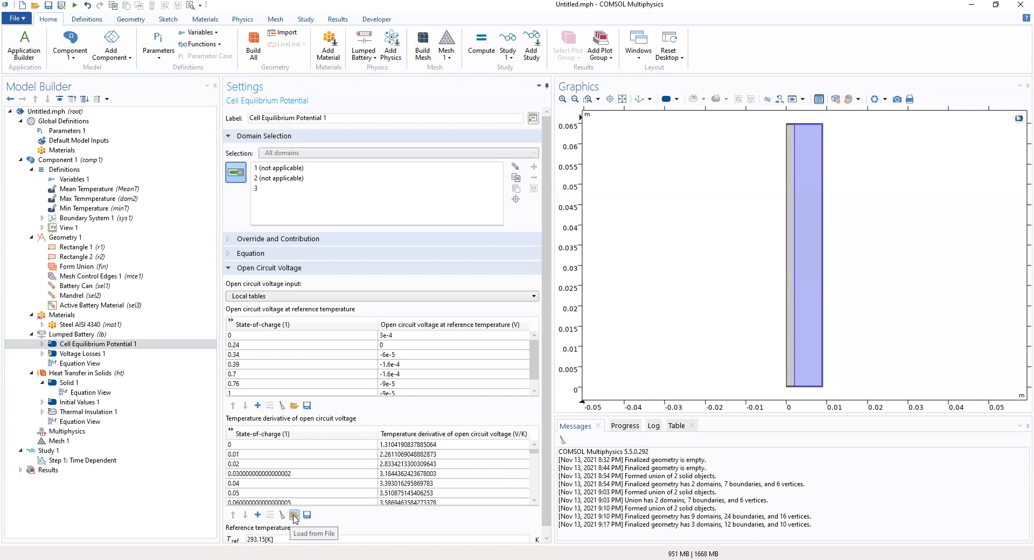
- Reload the derivative table from lumped_battery_pack_6s2p_dEdT_data.txt
click(282, 514)
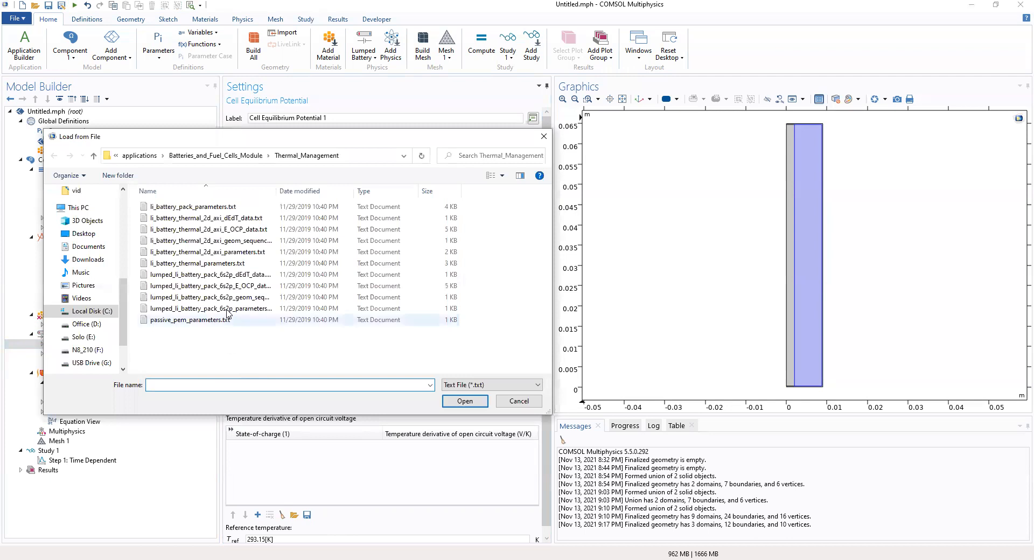
click(207, 274)
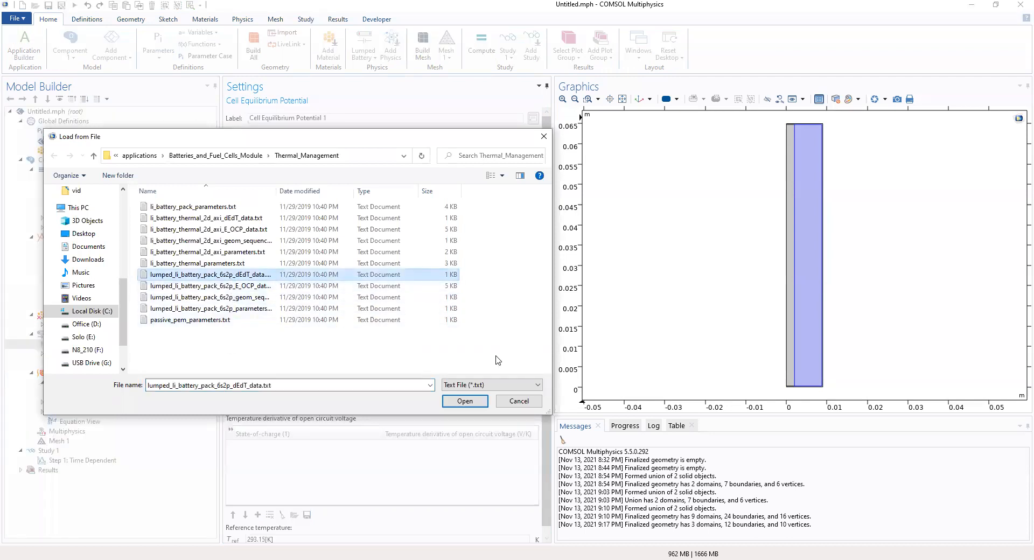
click(464, 400)
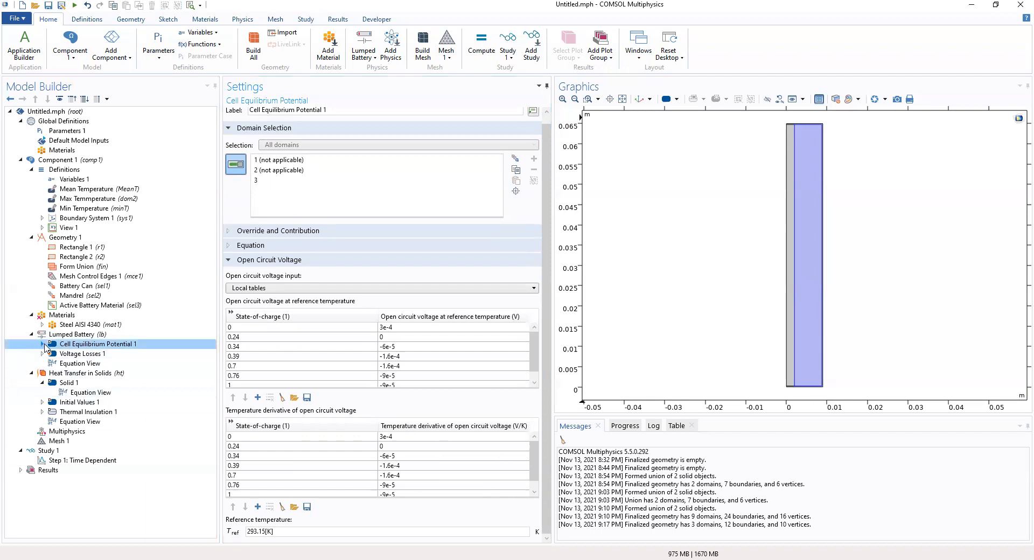
- Set Voltage Losses temperature to Temperature (ht) and ohmic overpotential to eta_ohmic1C
click(82, 363)
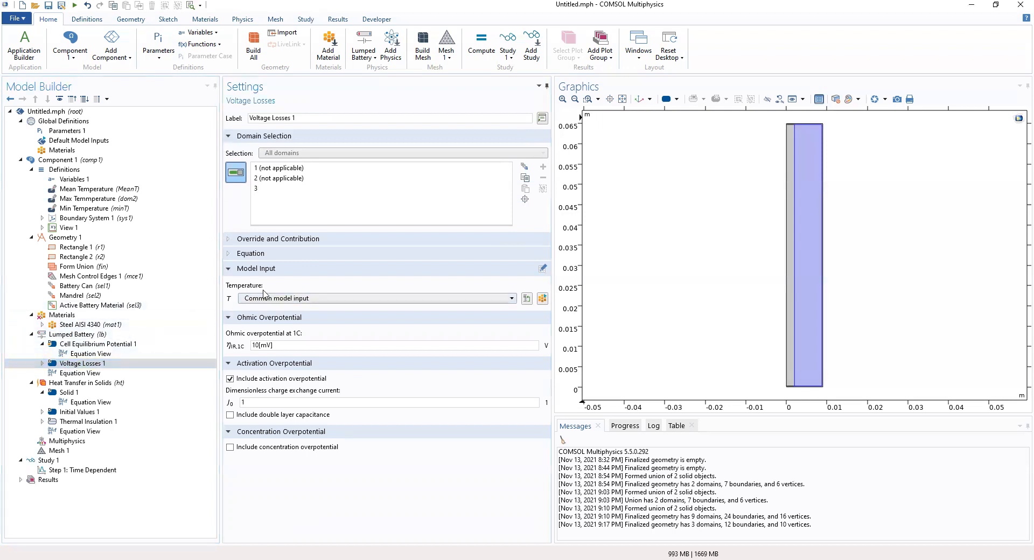
click(511, 298)
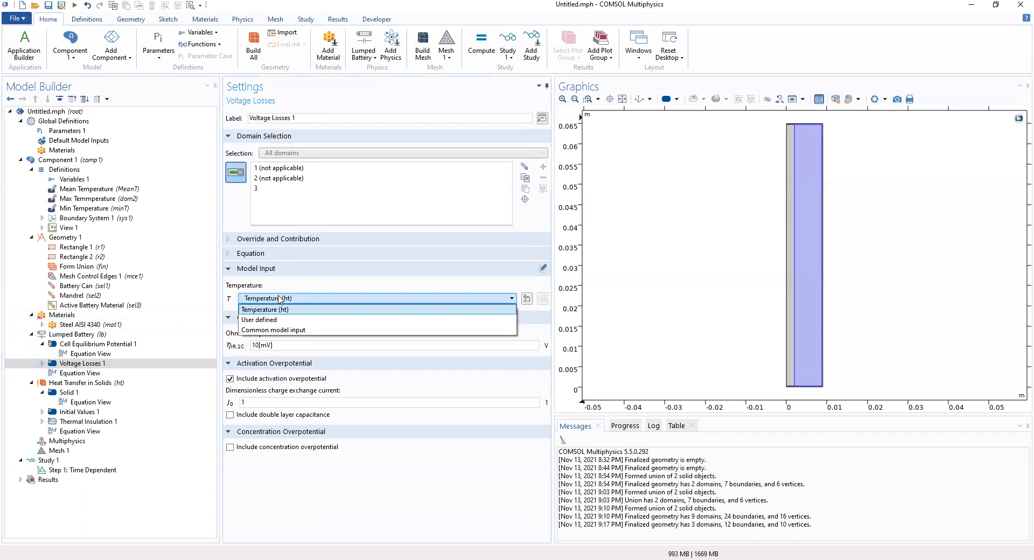
click(265, 309)
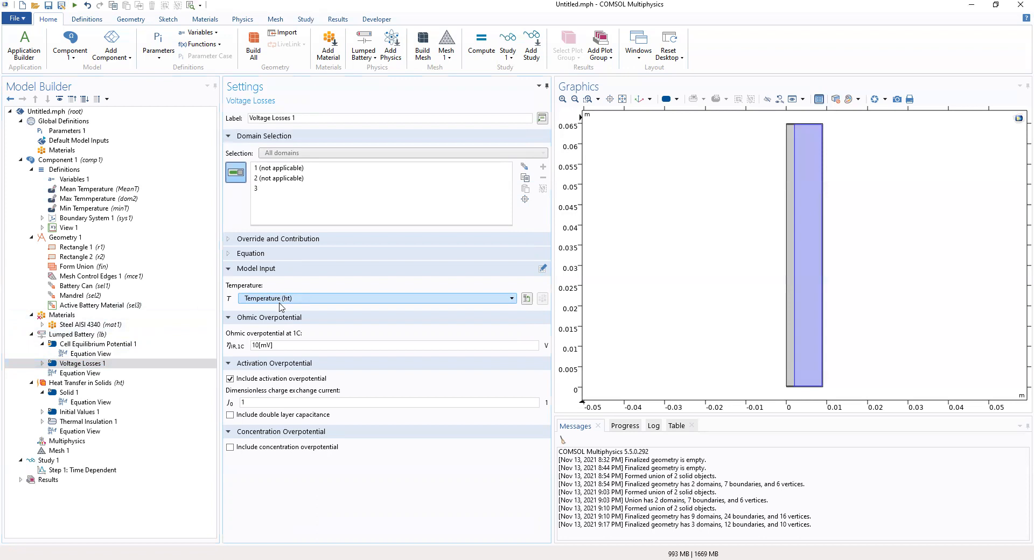
mouse_move(280, 345)
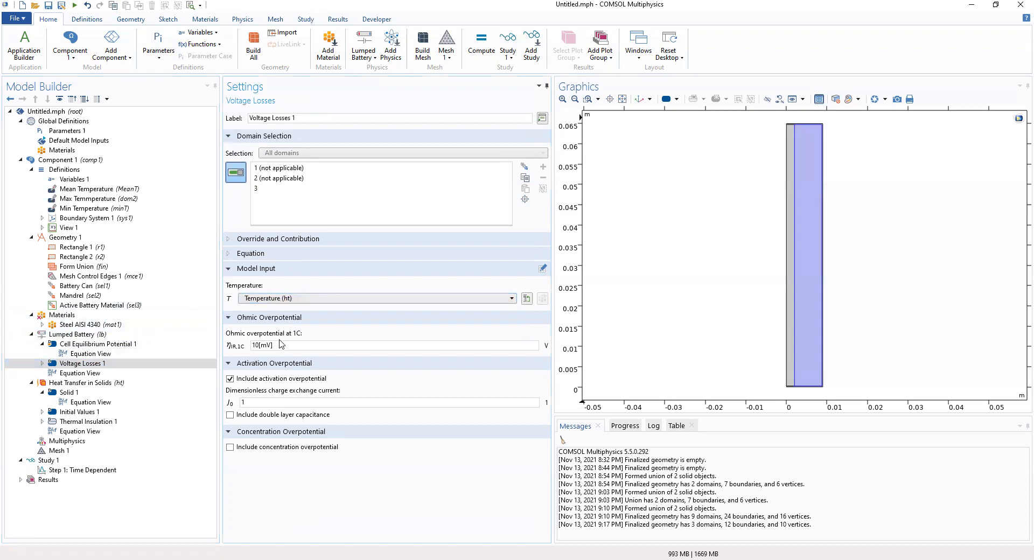
triple_click(261, 345)
text(eta_ohmic1)
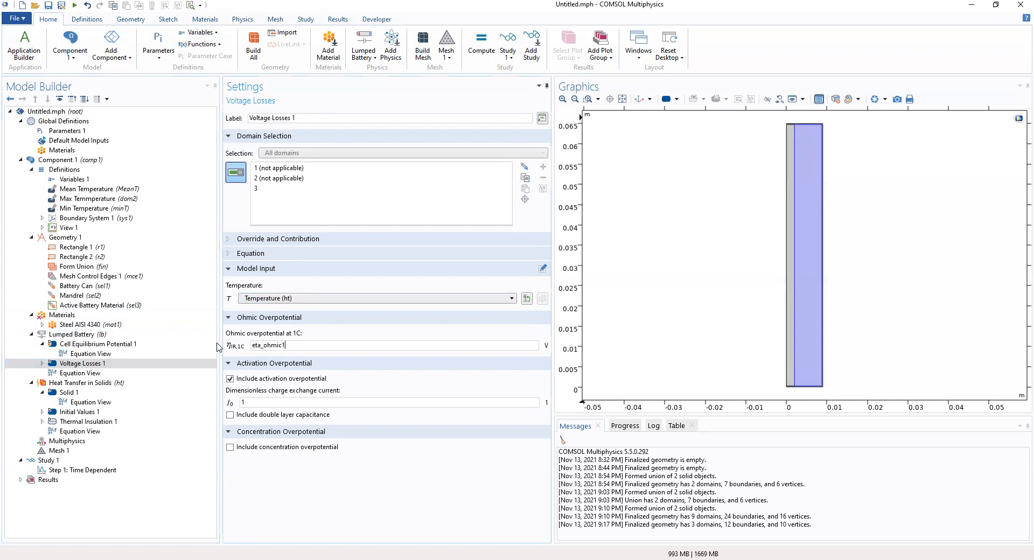
text(C)
click(389, 402)
text(J0)
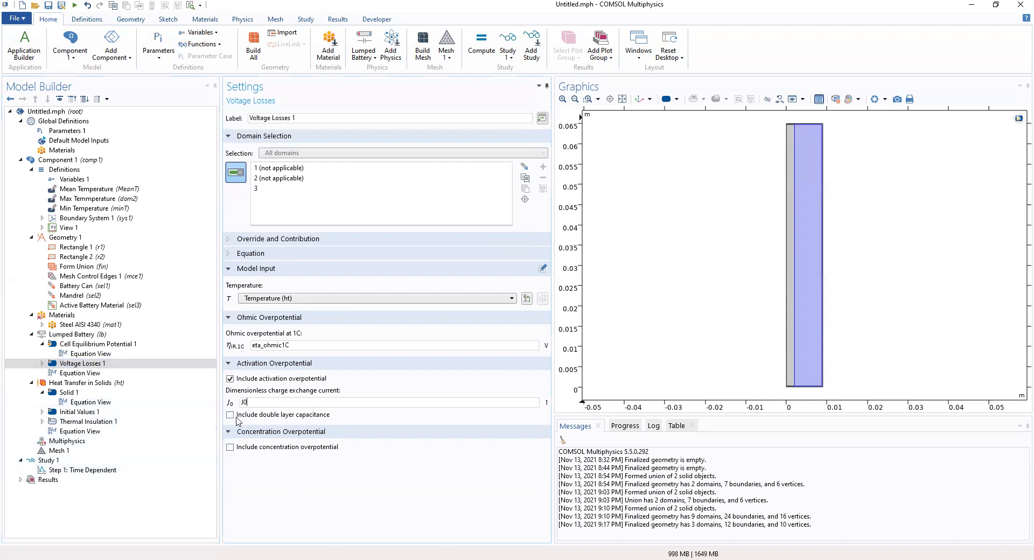
mouse_move(236, 451)
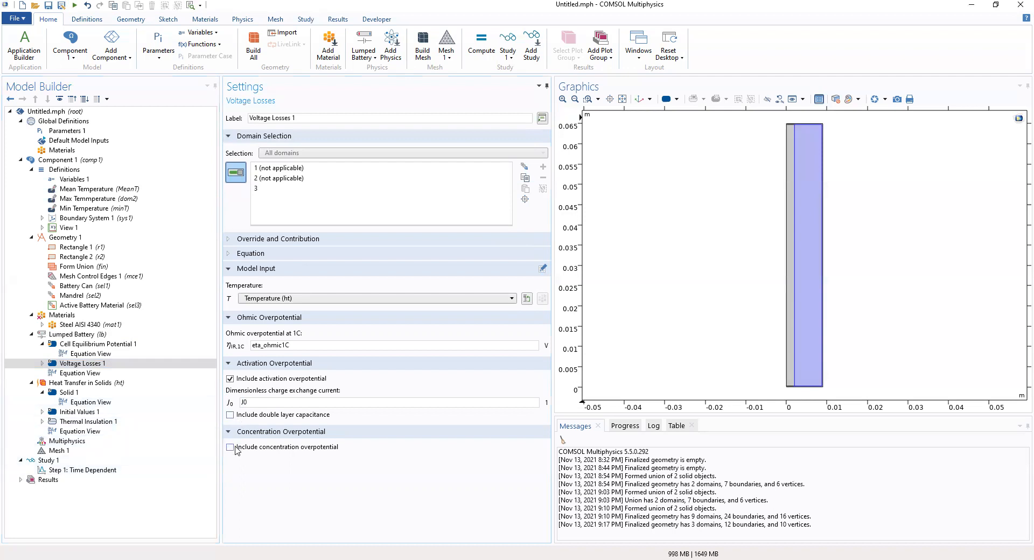
- Include concentration overpotential with diffusion time constant tau
click(230, 447)
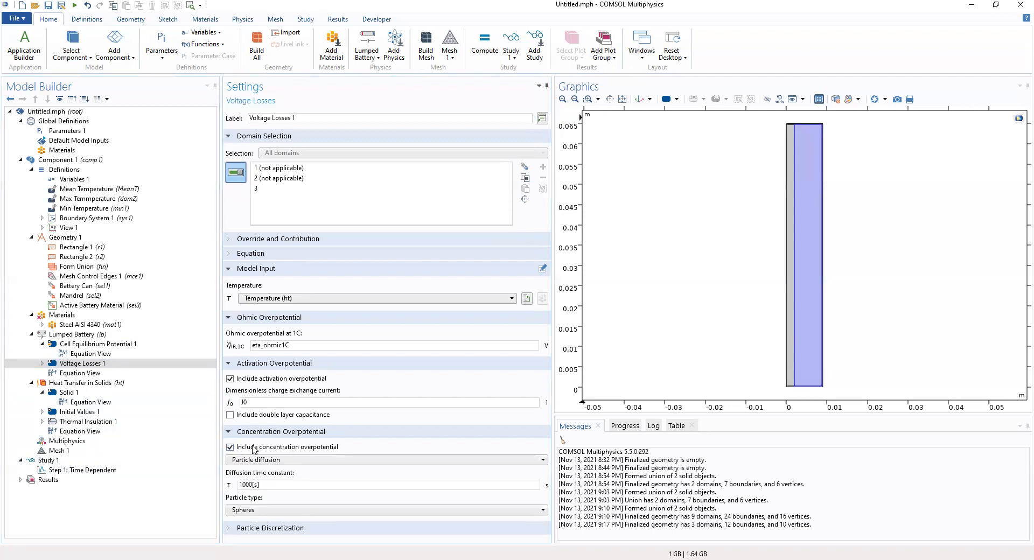
mouse_move(302, 455)
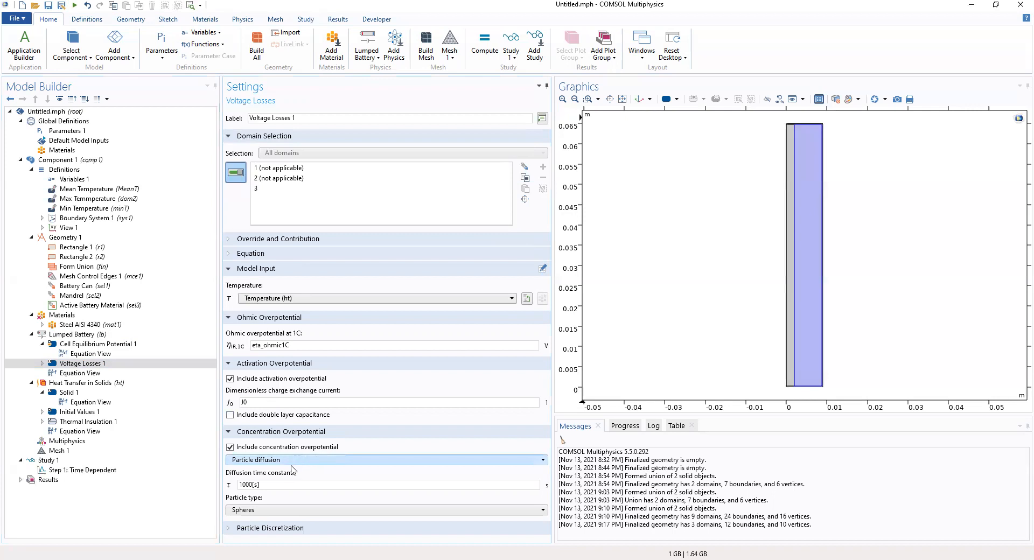
triple_click(264, 484)
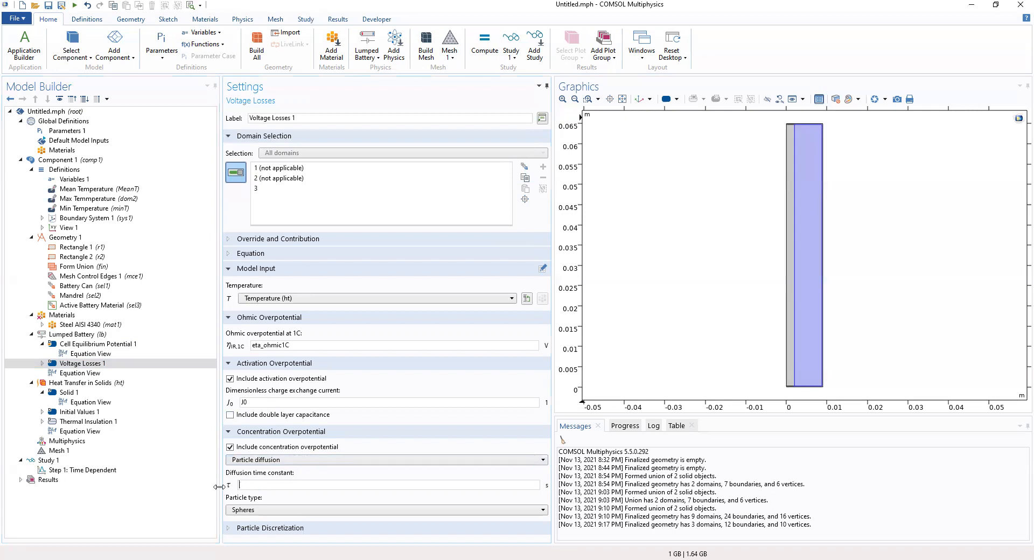
text(tau)
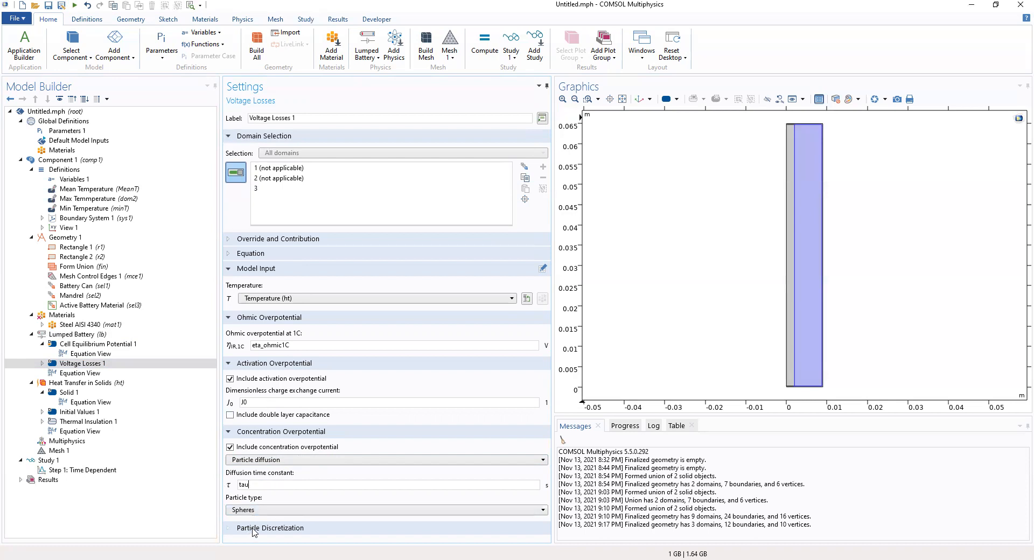
scroll(down, 3)
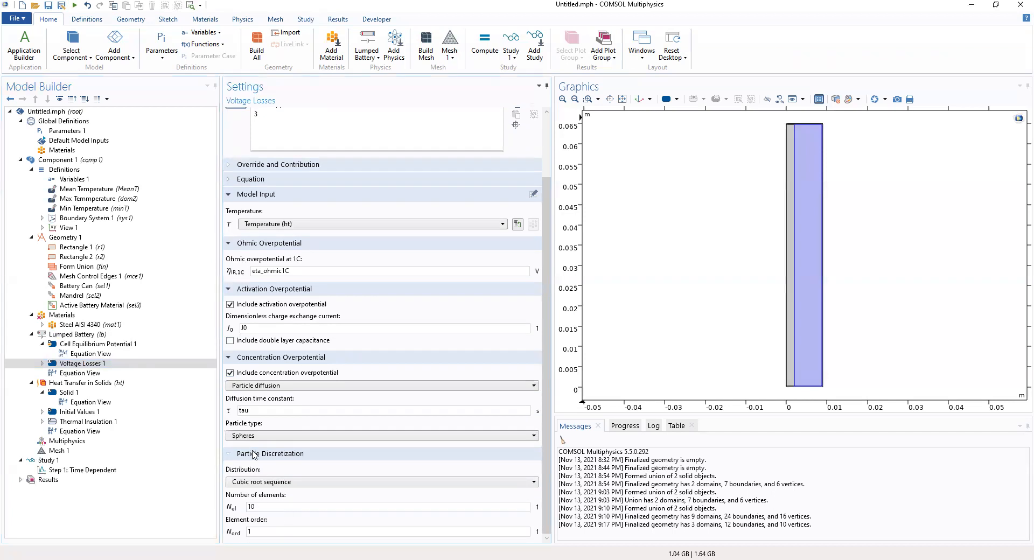
scroll(up, 3)
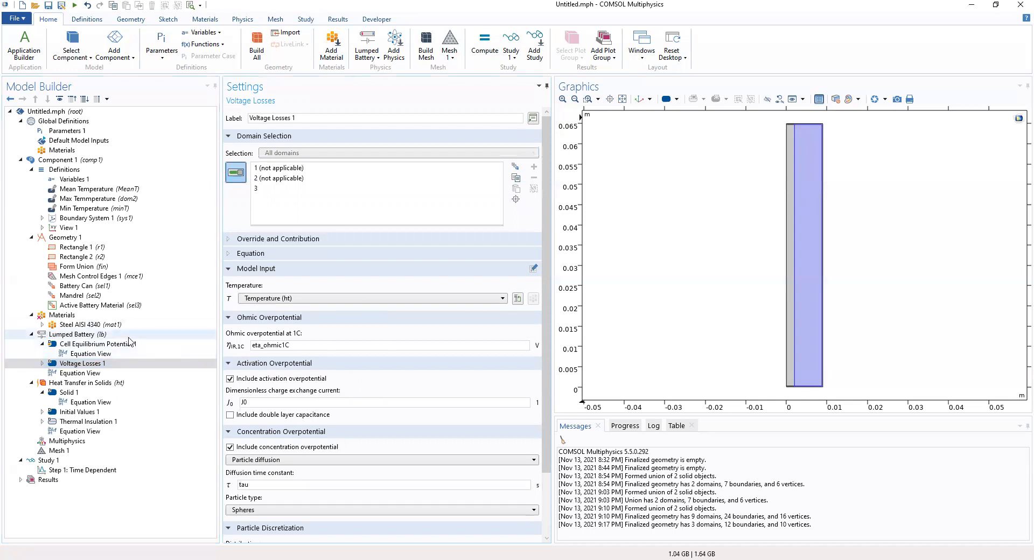
- Browse lumped battery domain features, then return to the Voltage Losses 1 settings
right_click(77, 335)
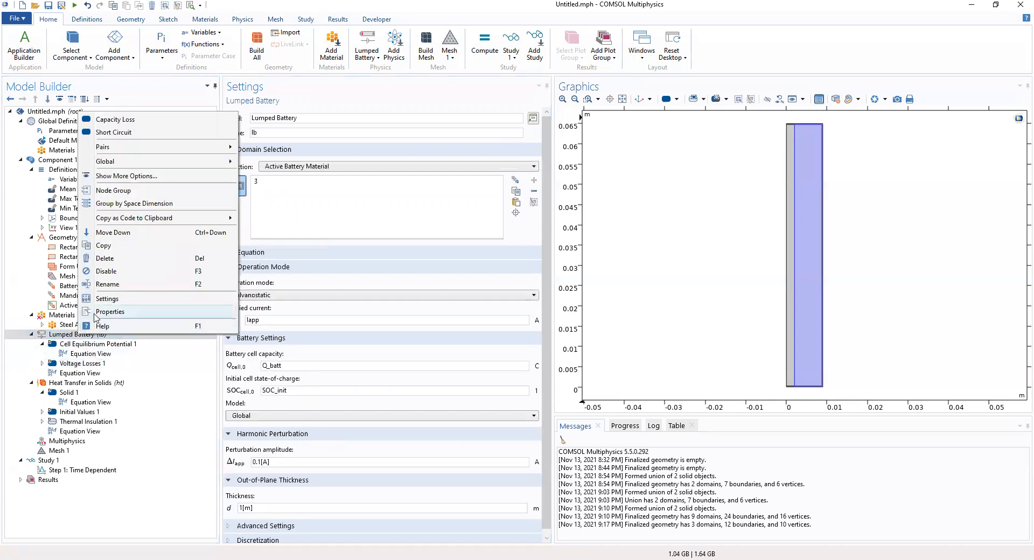
mouse_move(58, 340)
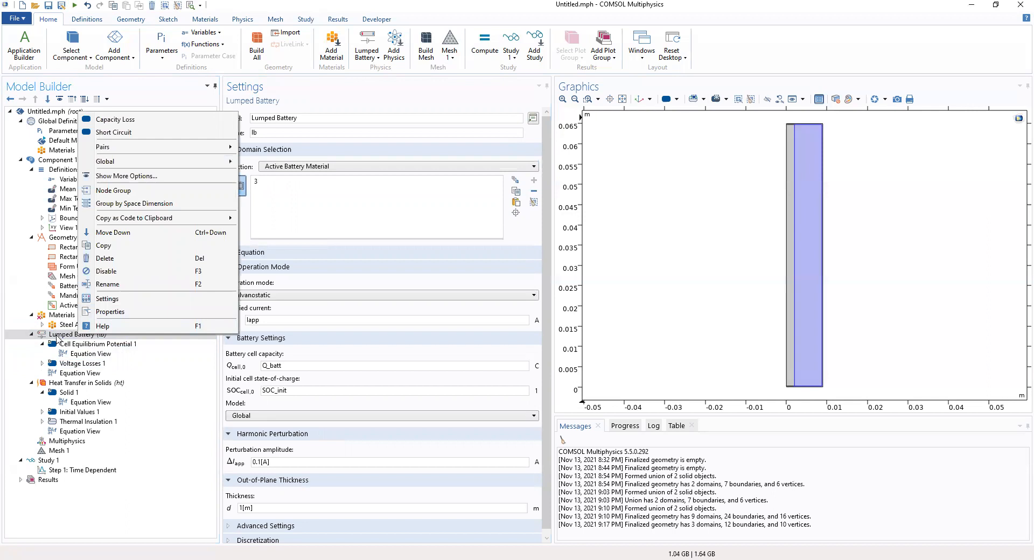
mouse_move(136, 131)
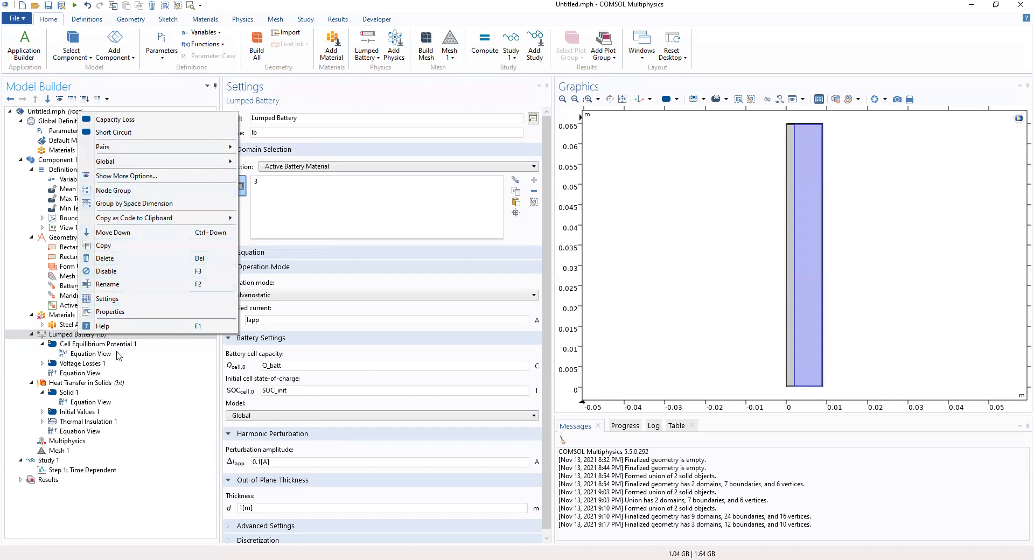
mouse_move(122, 362)
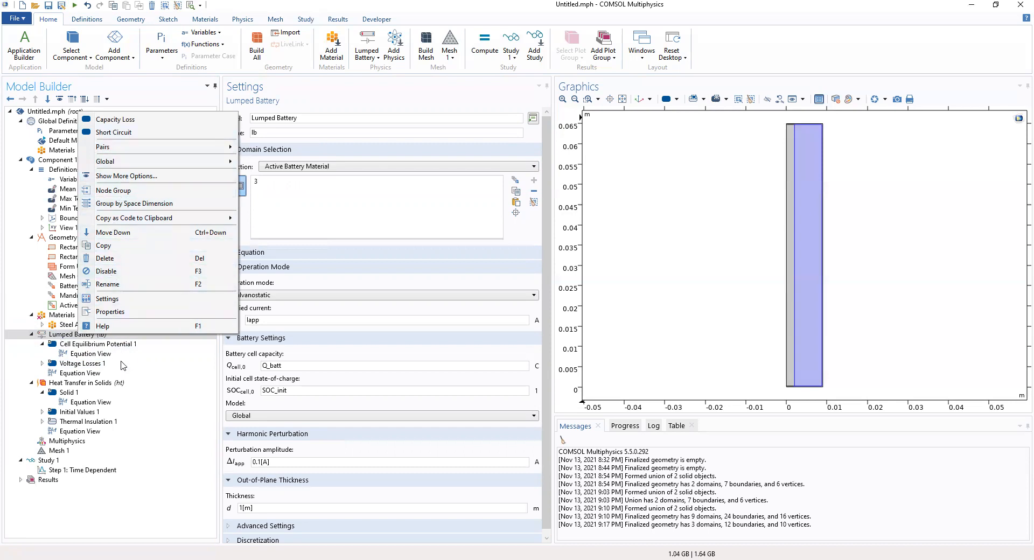
click(83, 363)
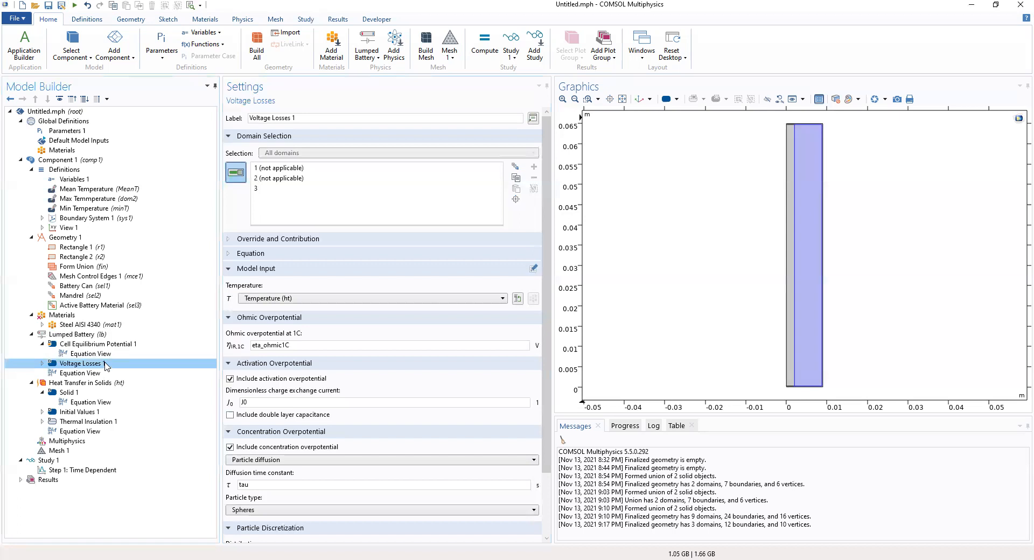
click(242, 18)
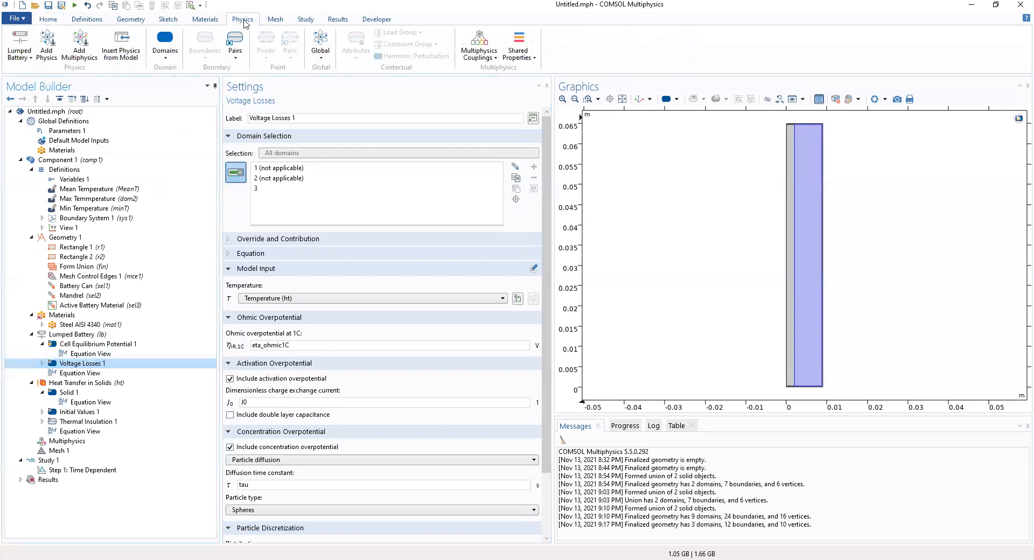
click(165, 46)
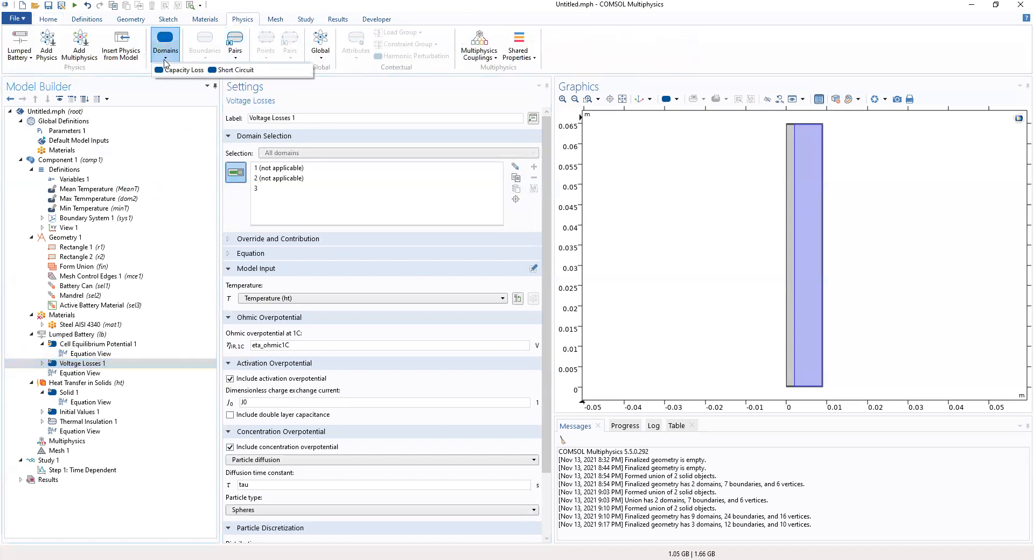
mouse_move(105, 357)
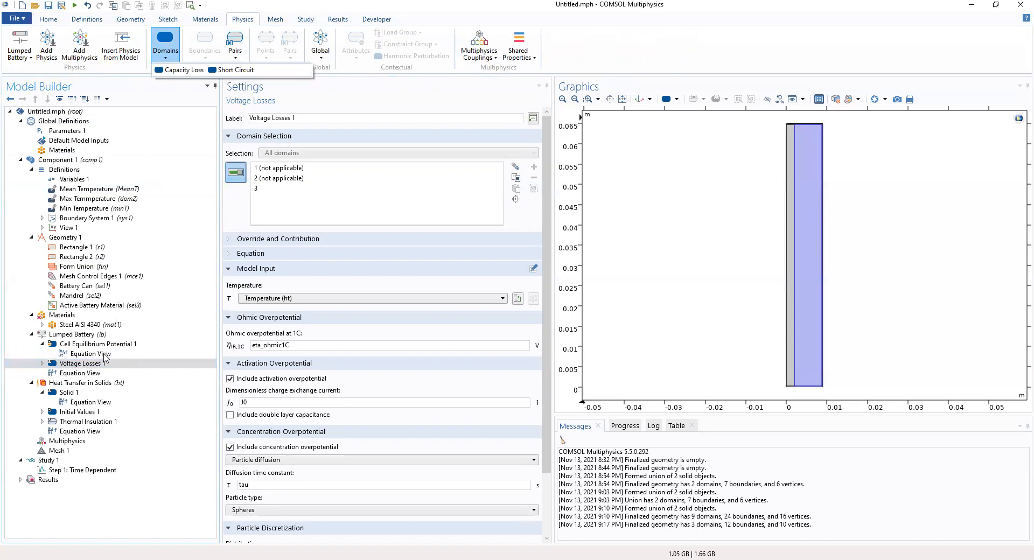
click(81, 362)
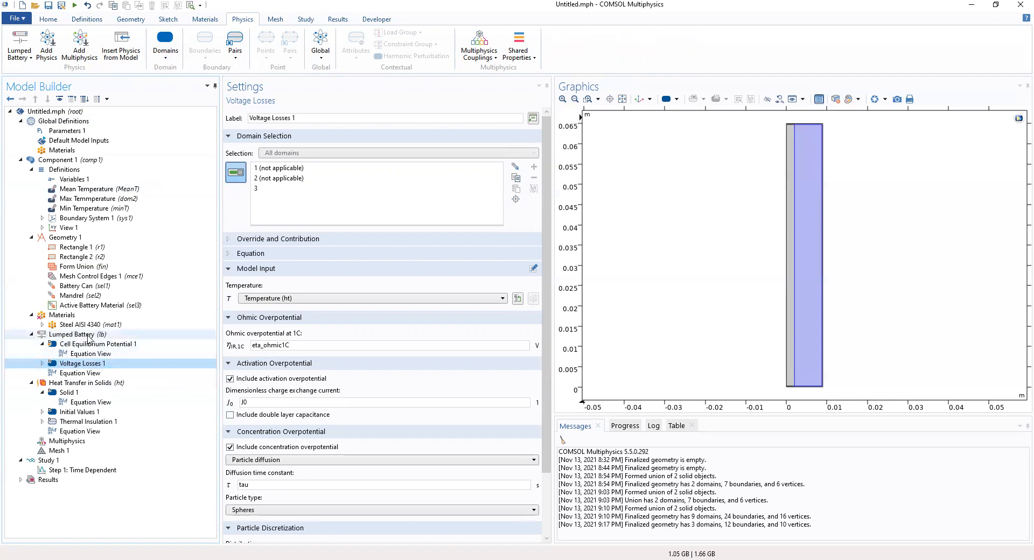
right_click(68, 335)
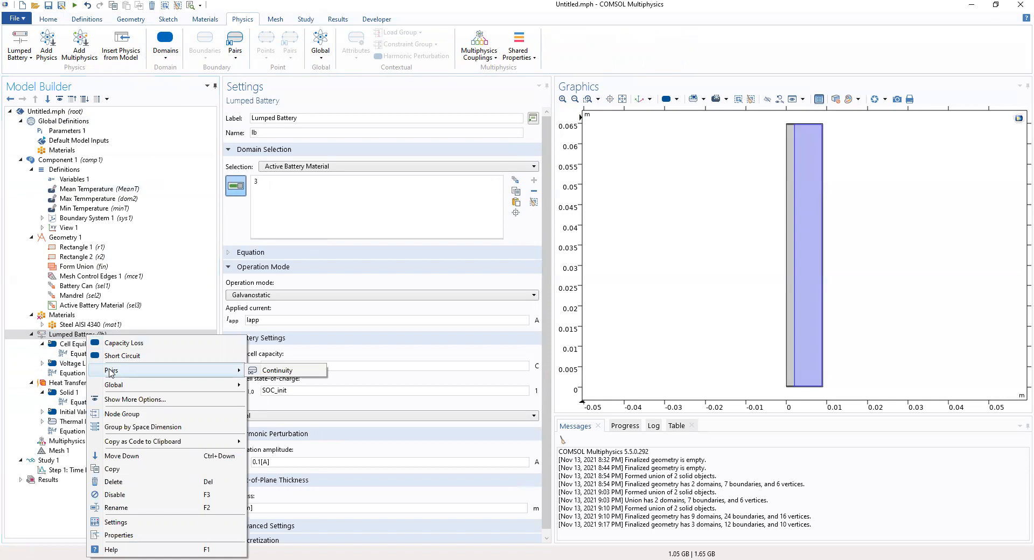
mouse_move(113, 384)
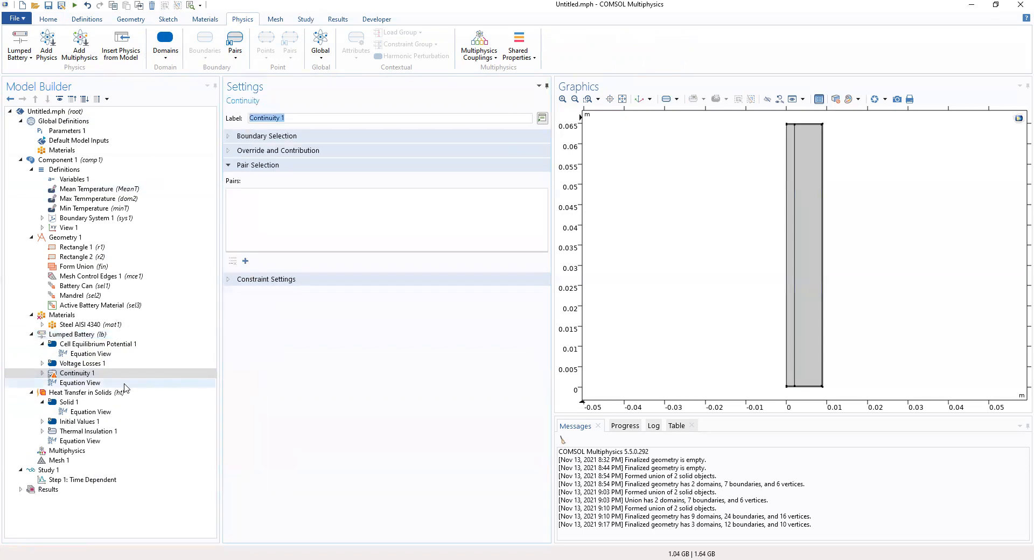
mouse_move(121, 383)
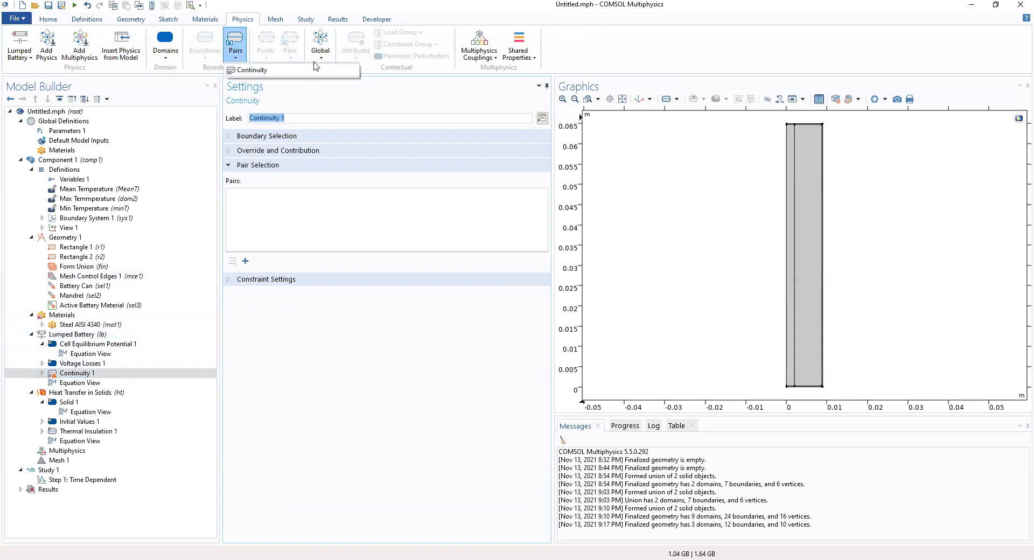
mouse_move(121, 46)
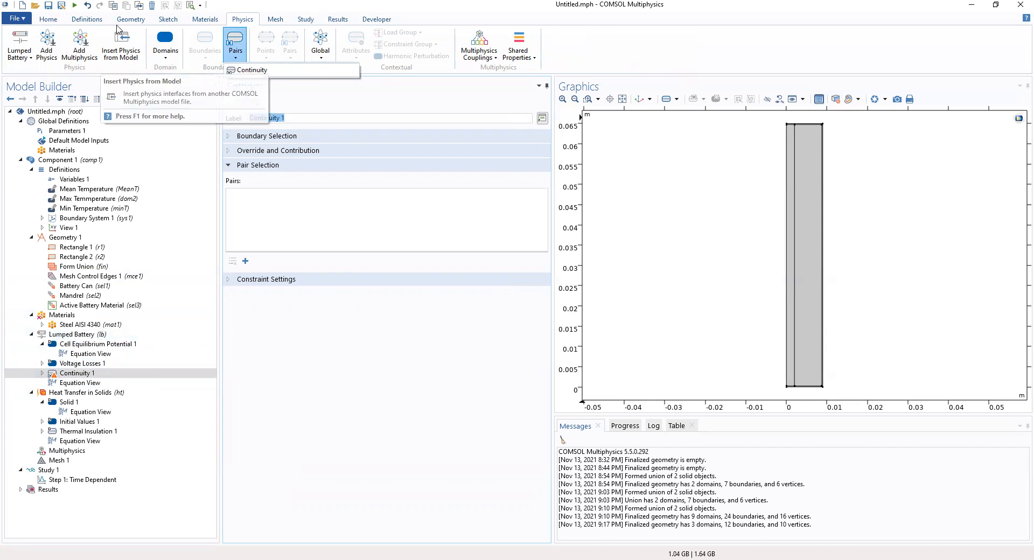
click(72, 335)
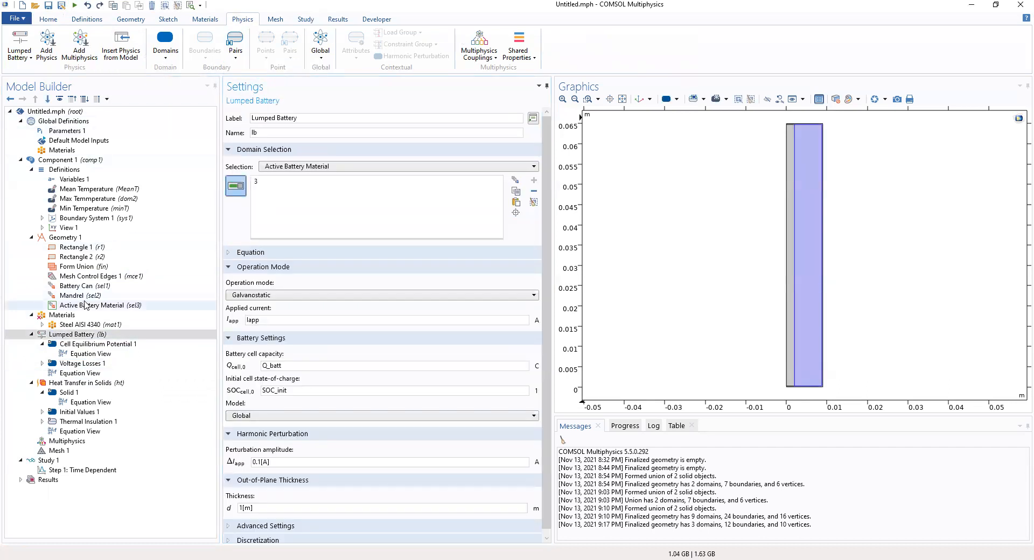
- Inspect Heat Transfer in Solids discretization and dependent variable settings
click(84, 382)
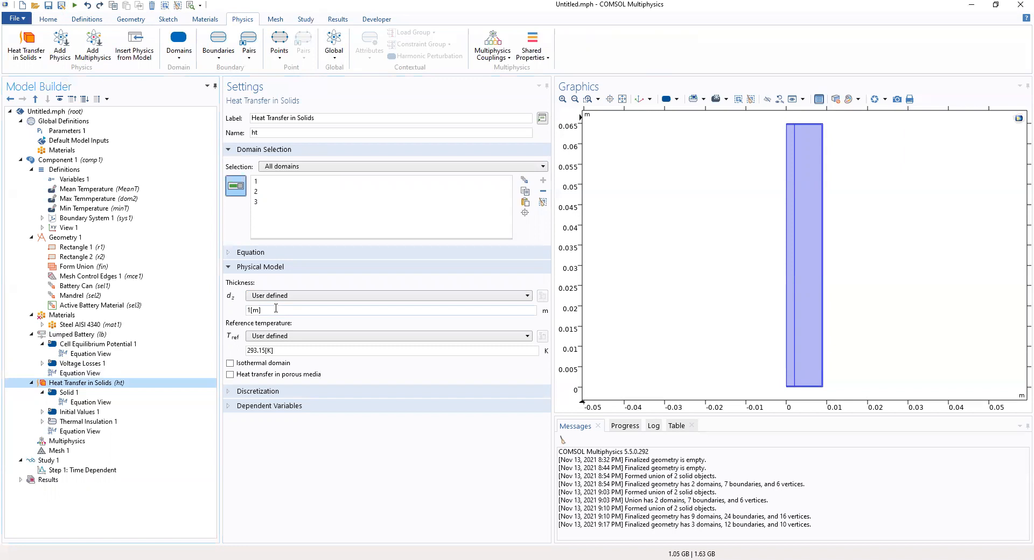
mouse_move(280, 327)
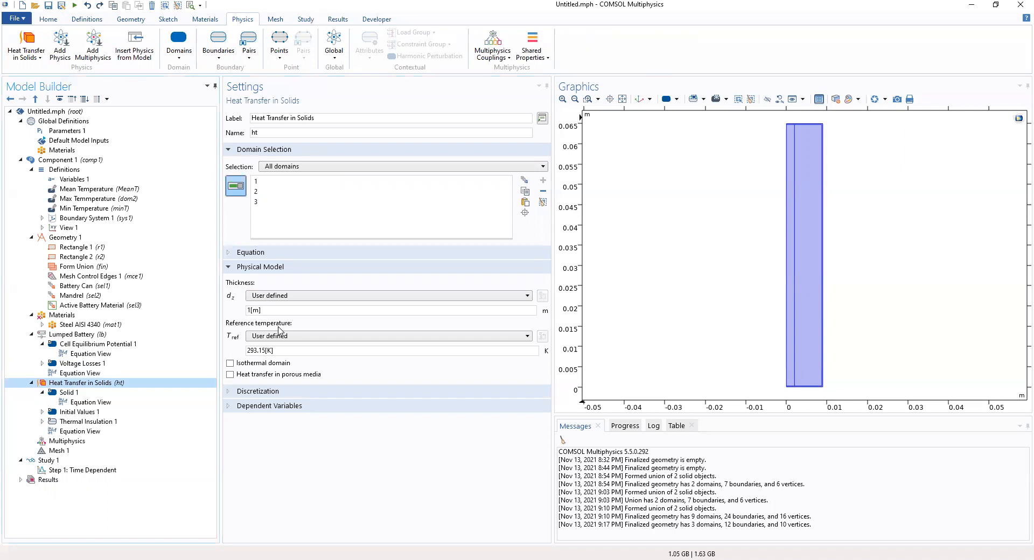
mouse_move(257, 310)
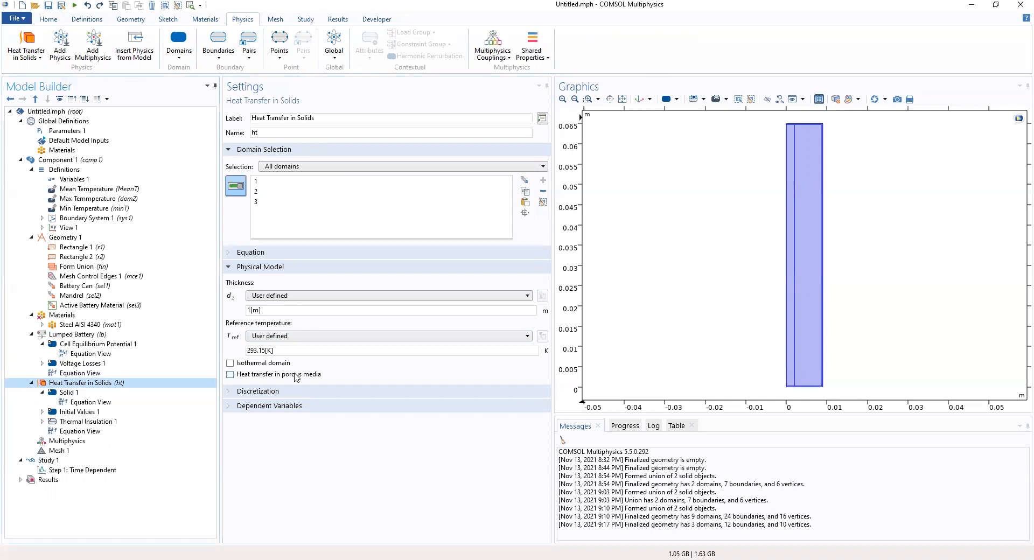
click(257, 390)
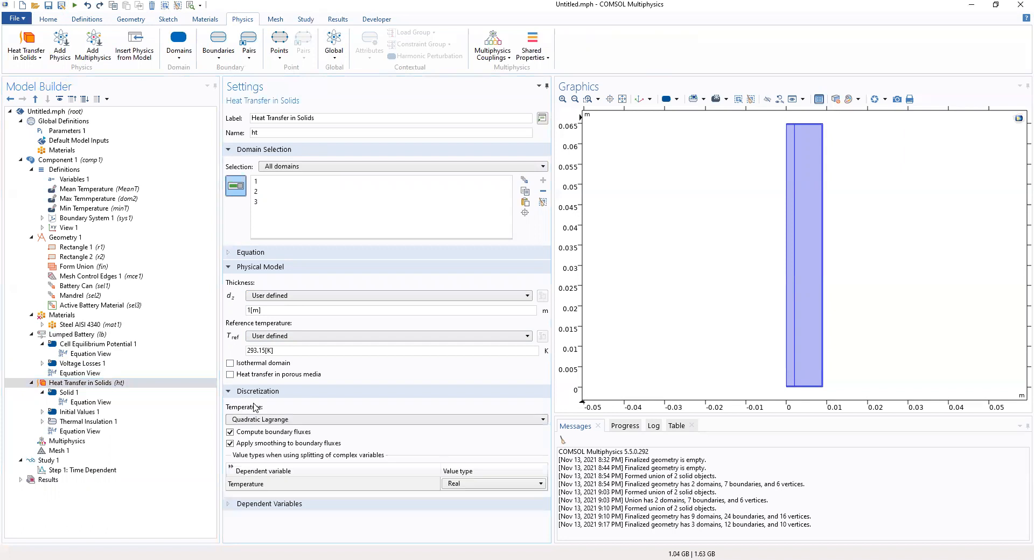
mouse_move(249, 513)
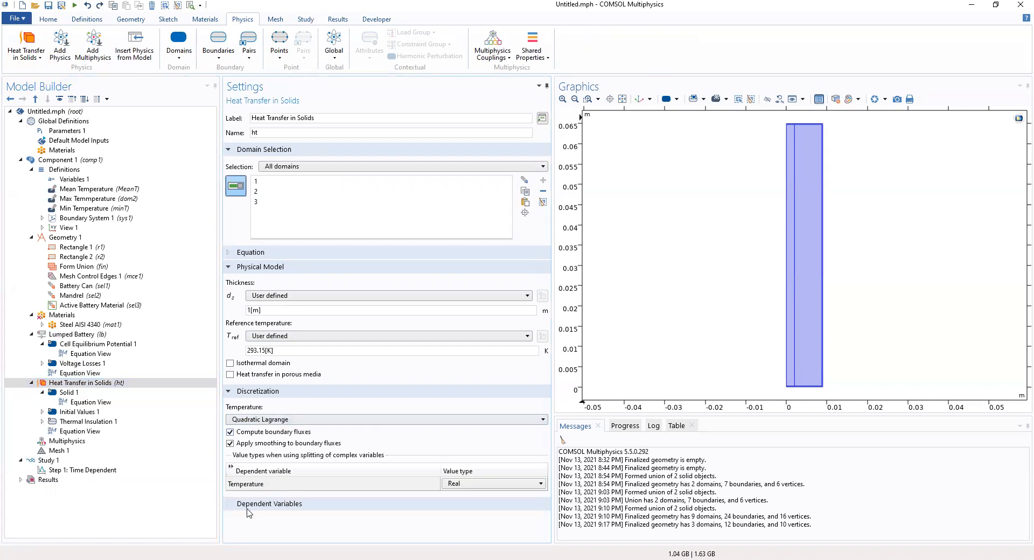
click(269, 503)
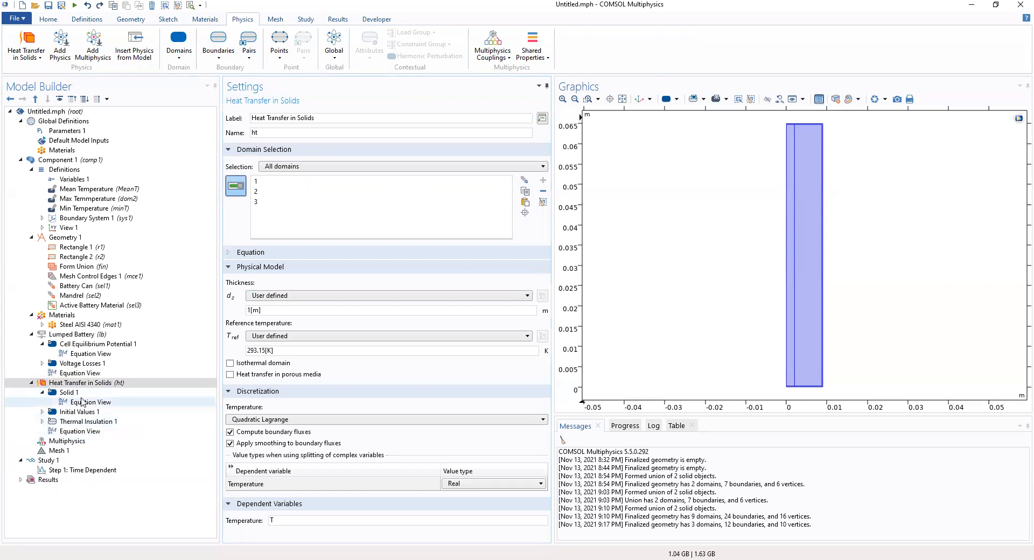
- Inspect the Solid 1 domain selection covering all three domains
click(68, 392)
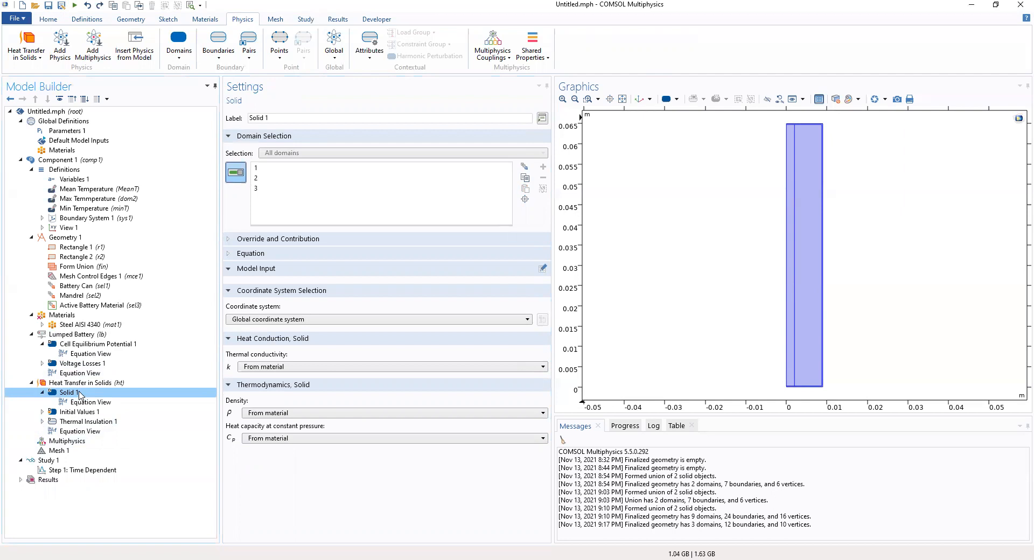
click(86, 382)
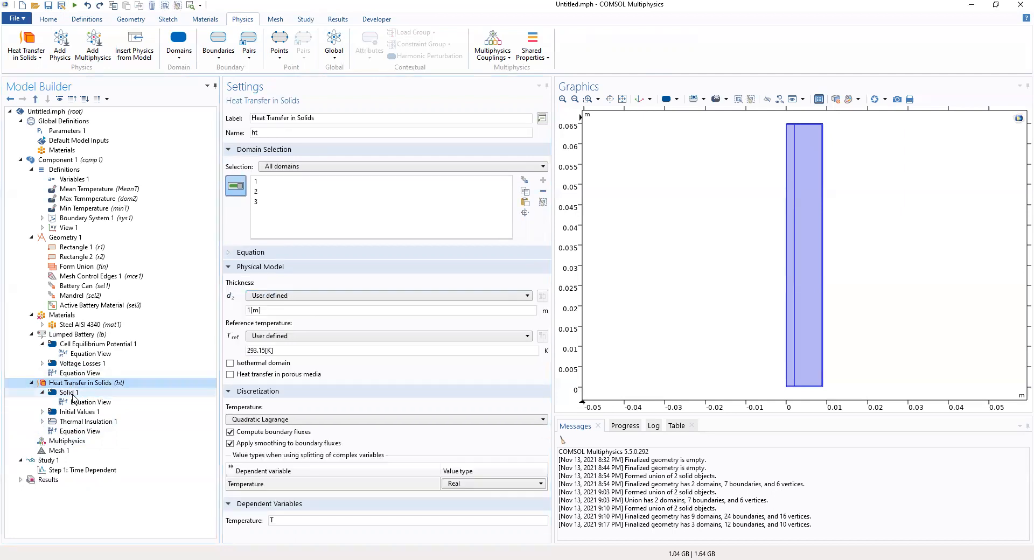
click(67, 392)
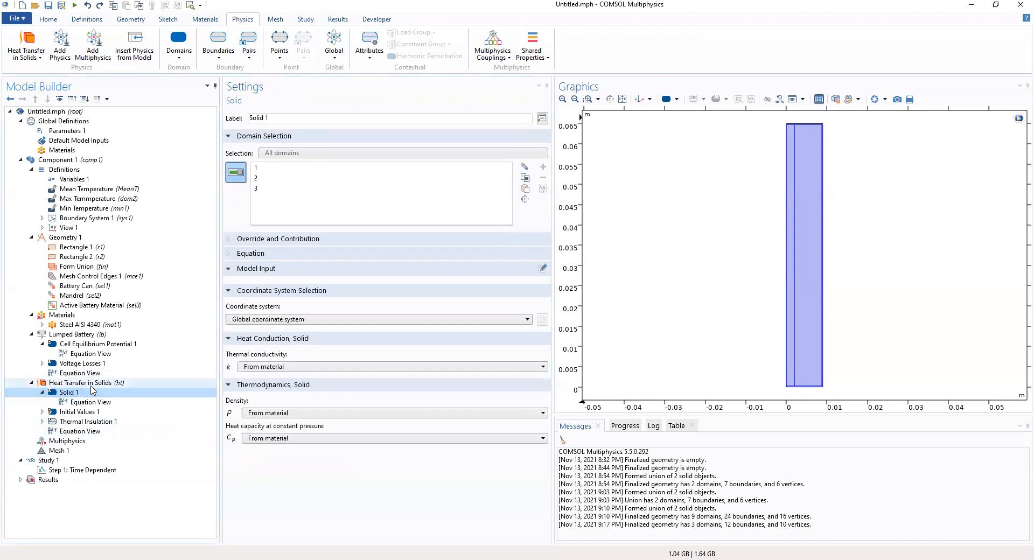
mouse_move(84, 394)
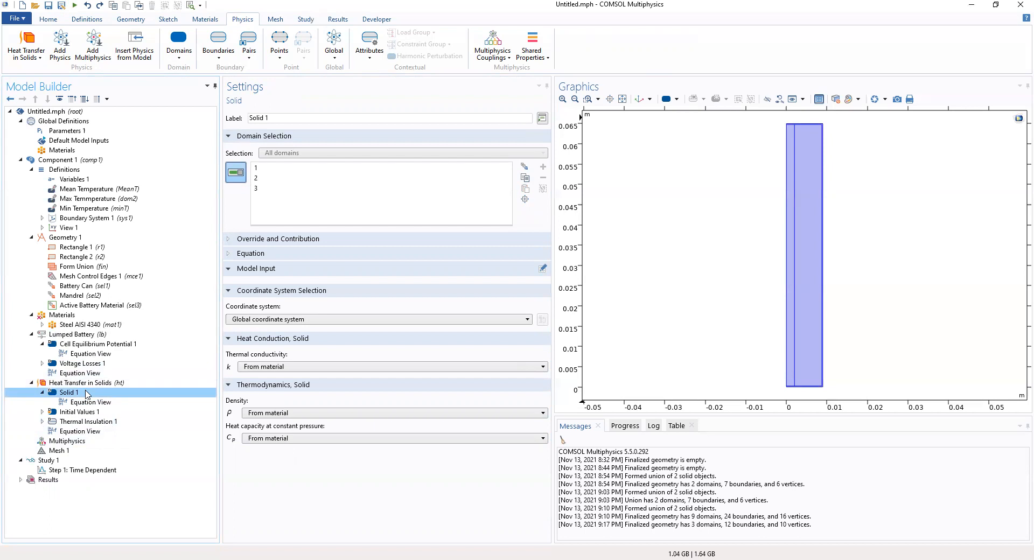
mouse_move(743, 141)
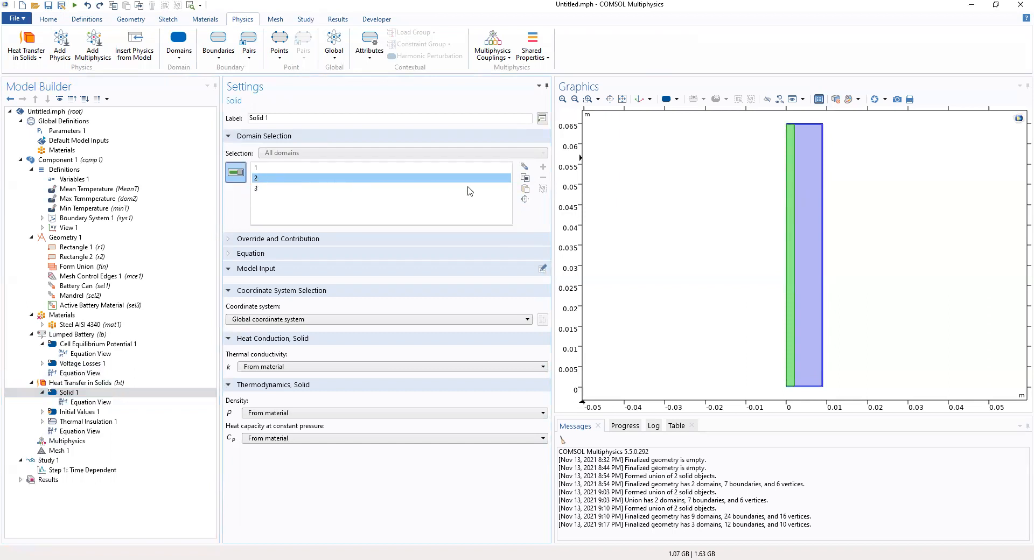
mouse_move(525, 178)
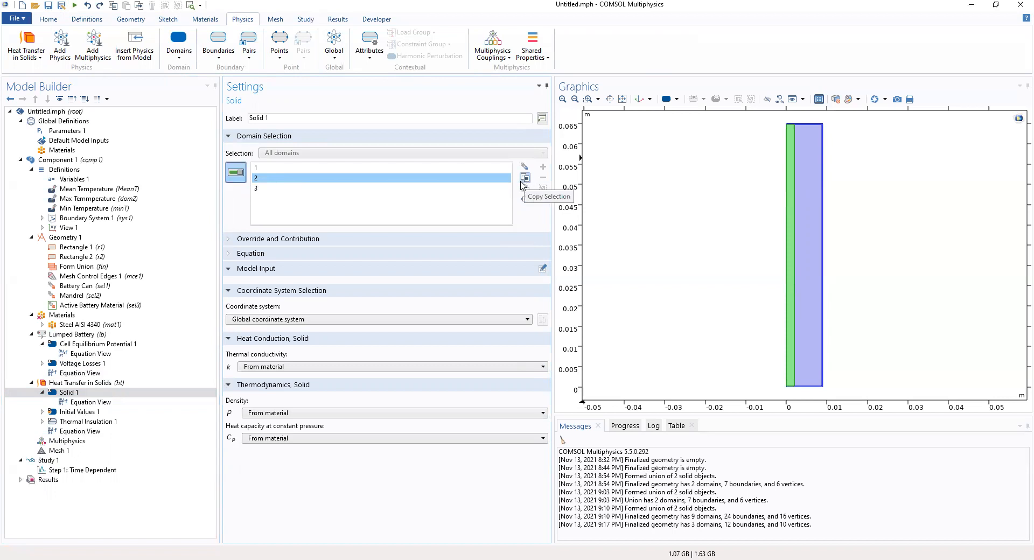
mouse_move(249, 173)
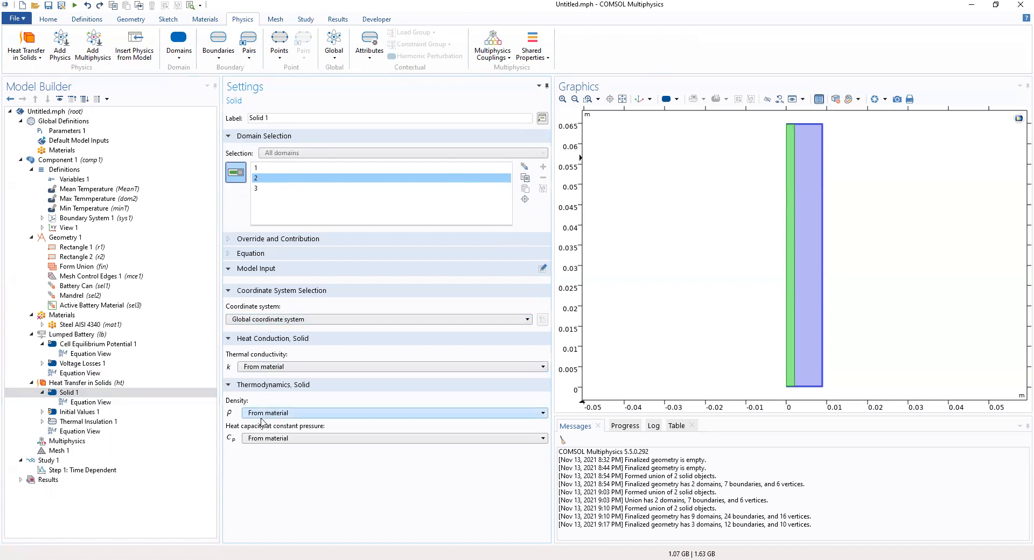
click(68, 392)
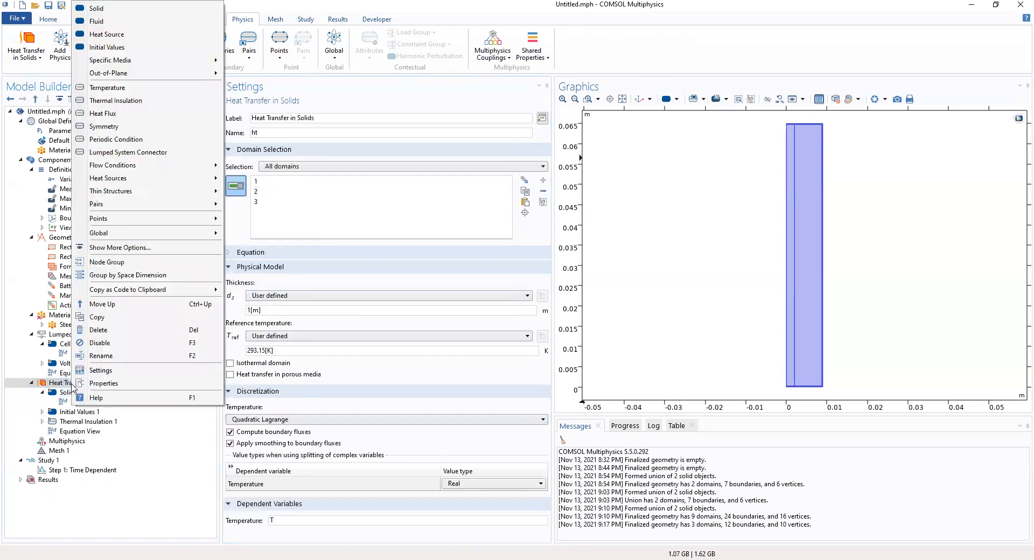
mouse_move(128, 126)
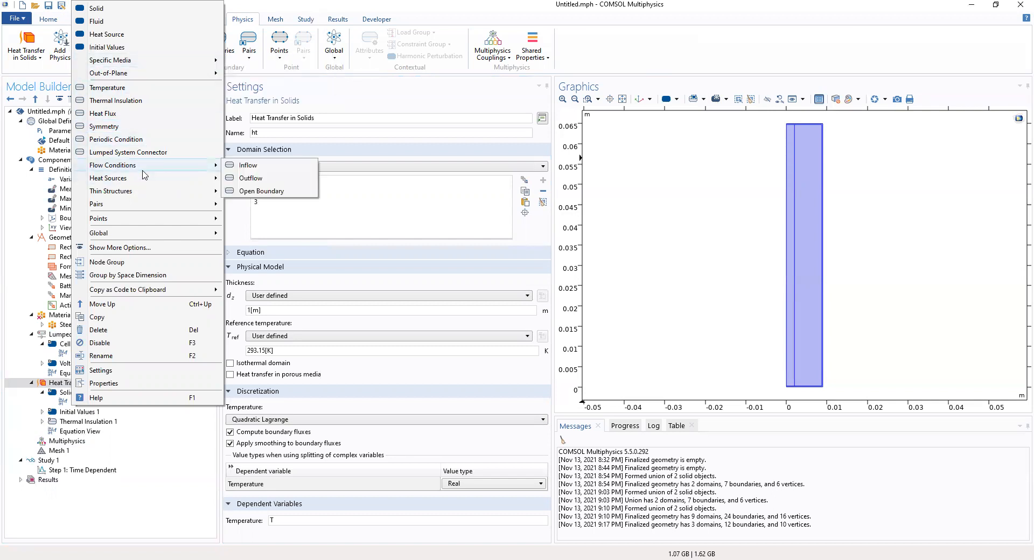
mouse_move(133, 205)
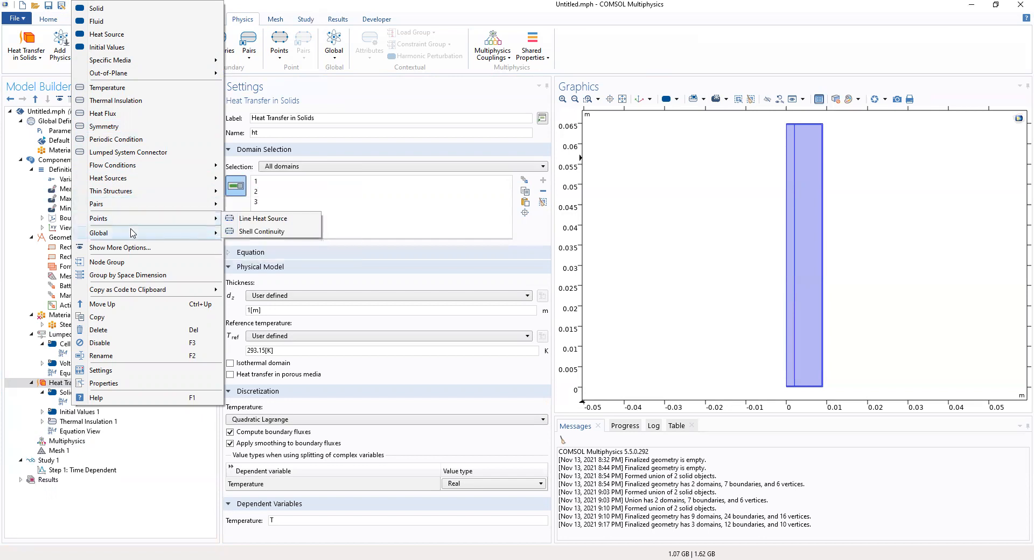
mouse_move(132, 203)
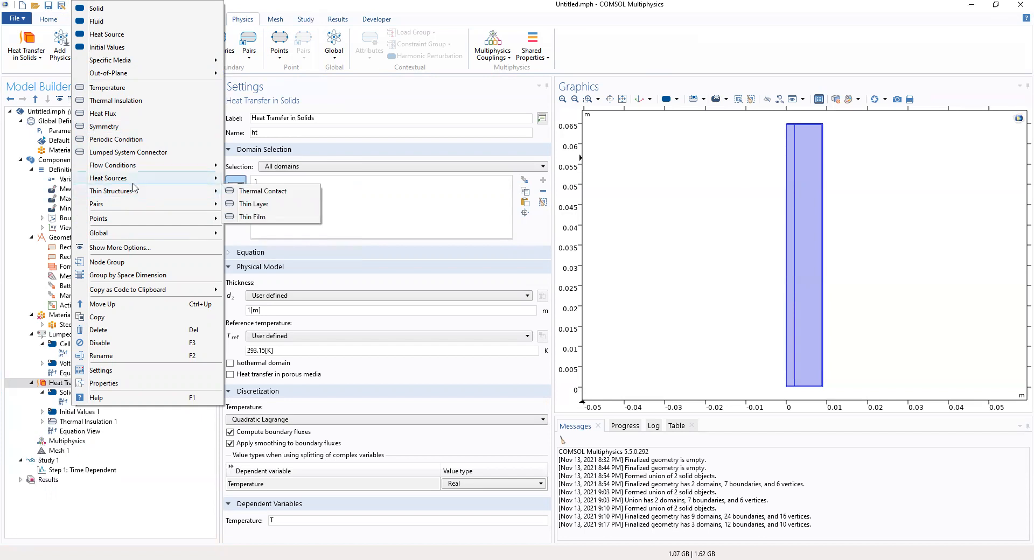
mouse_move(112, 164)
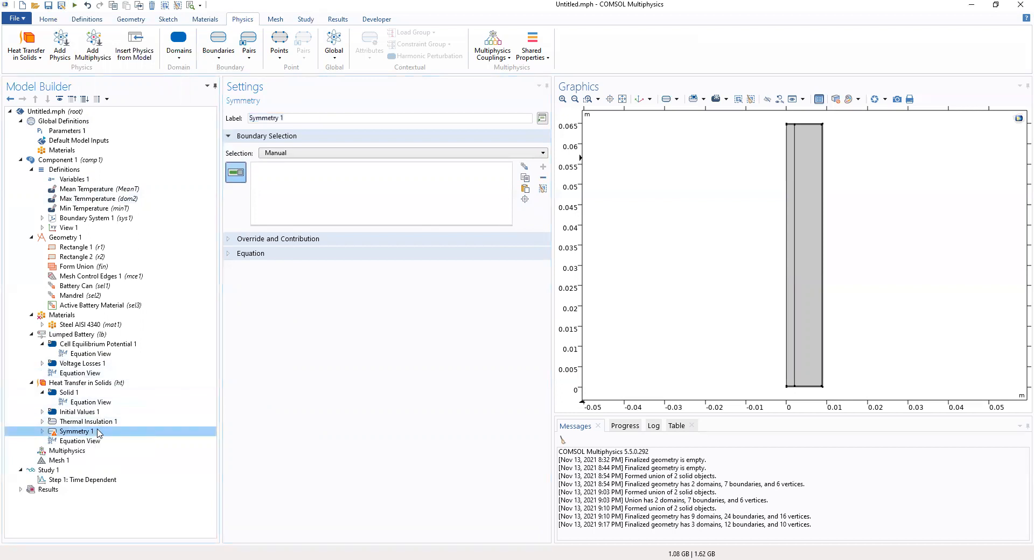
mouse_move(287, 191)
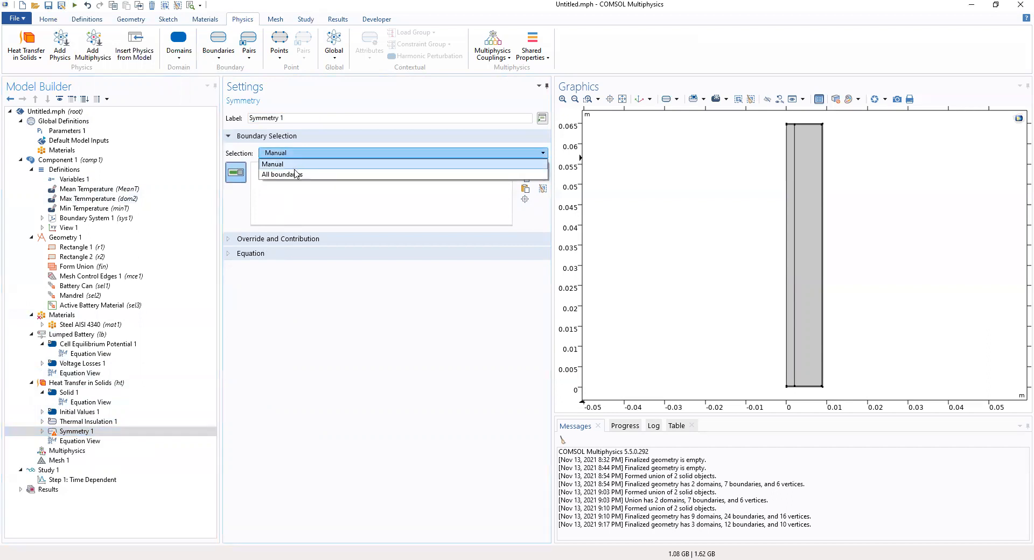
- Apply Symmetry 1 to all boundaries, then undo that selection
click(281, 173)
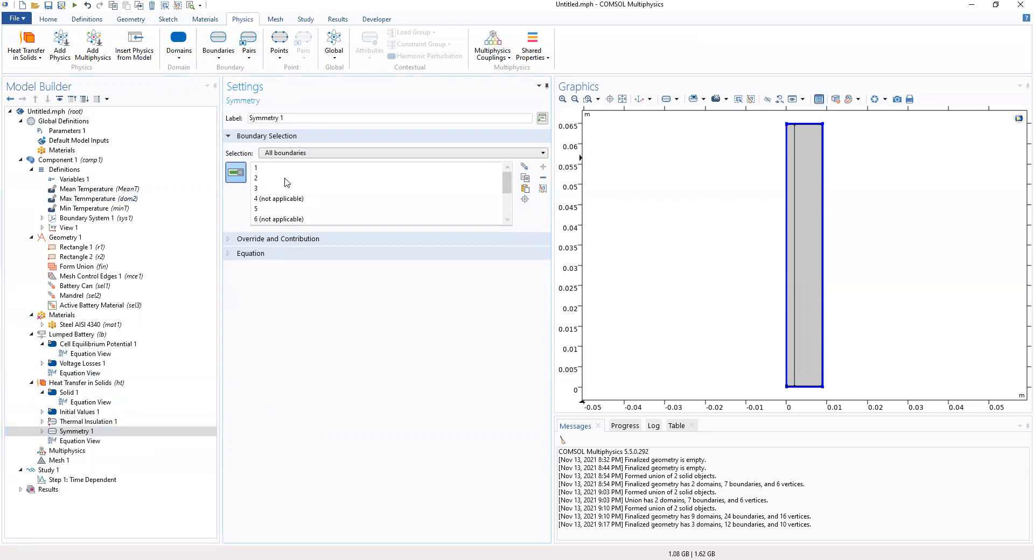
mouse_move(284, 183)
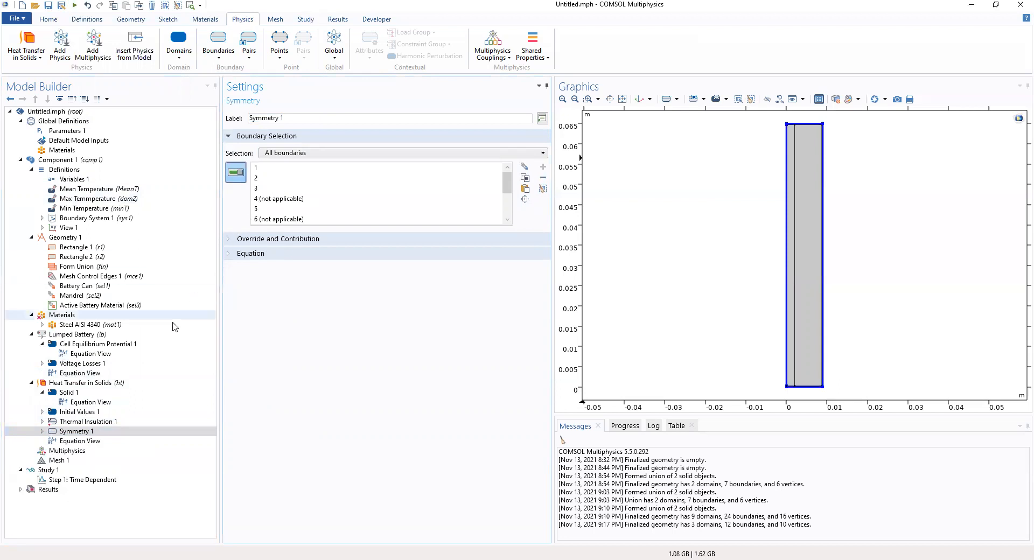
click(76, 430)
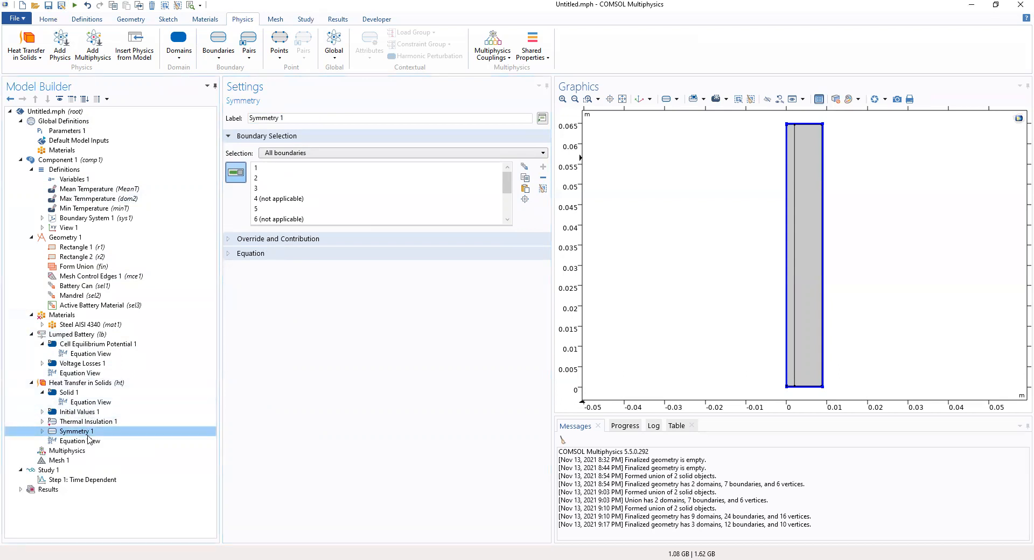
mouse_move(87, 421)
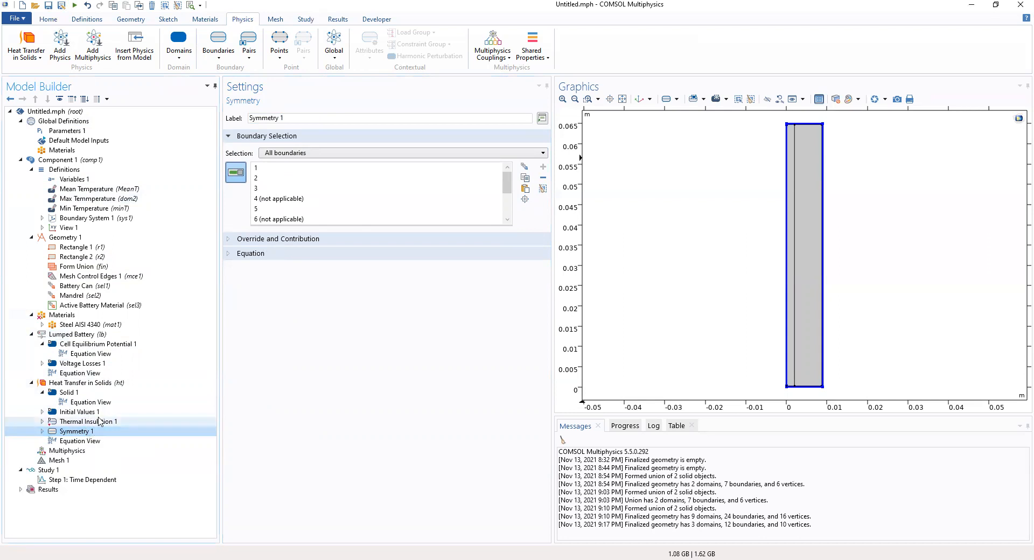
click(400, 152)
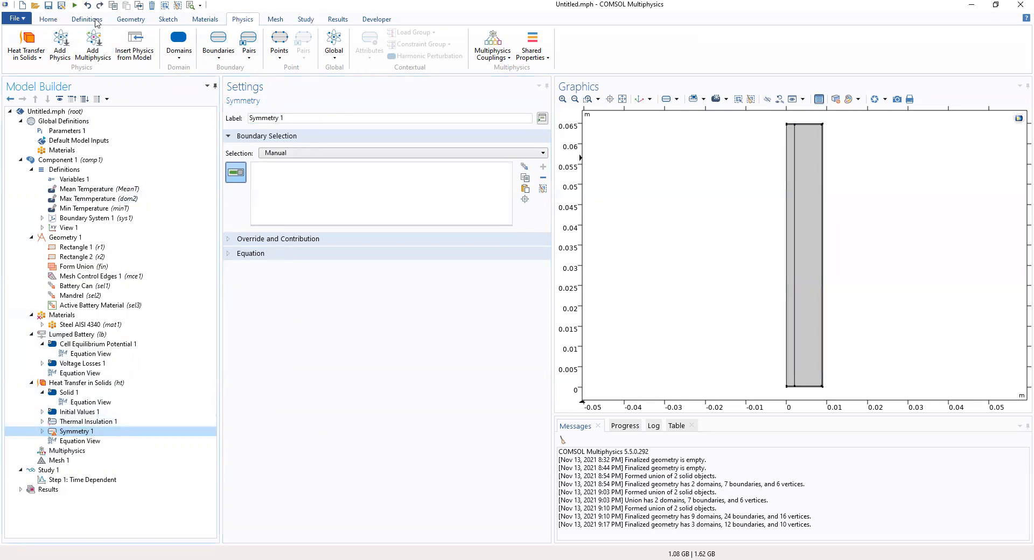
- Check Thermal Insulation 1 and Symmetry 1, then undo adding Symmetry 1
click(87, 421)
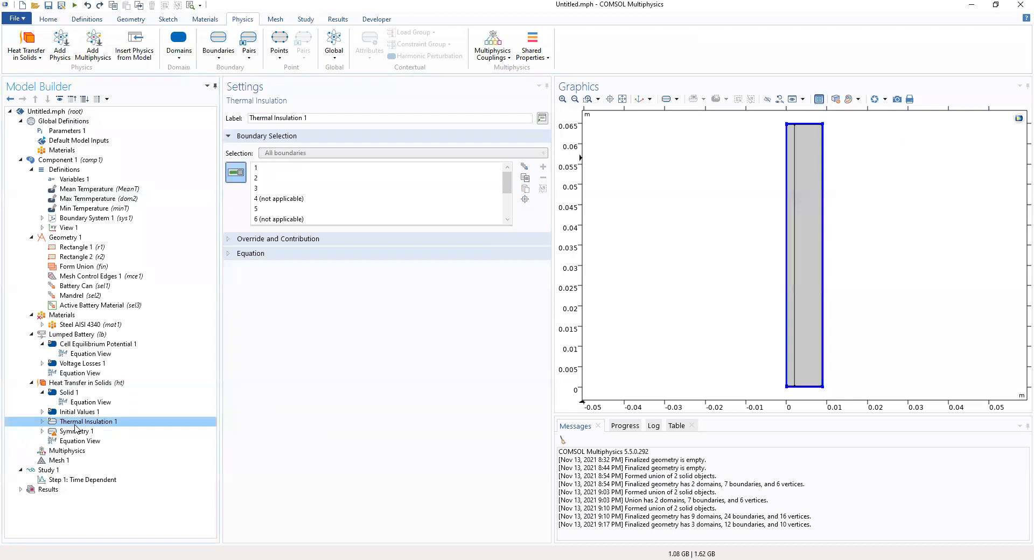
click(83, 431)
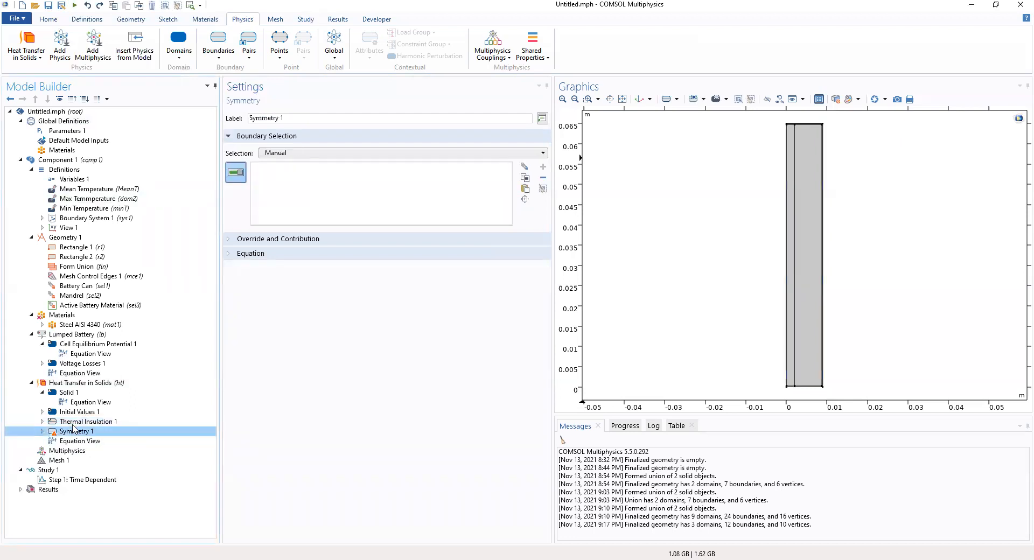
click(81, 382)
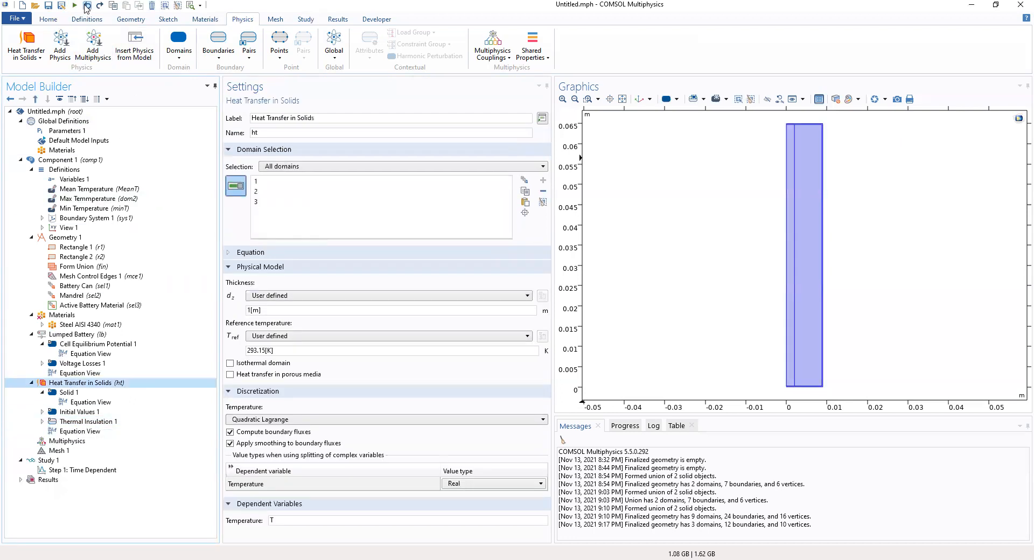
click(88, 421)
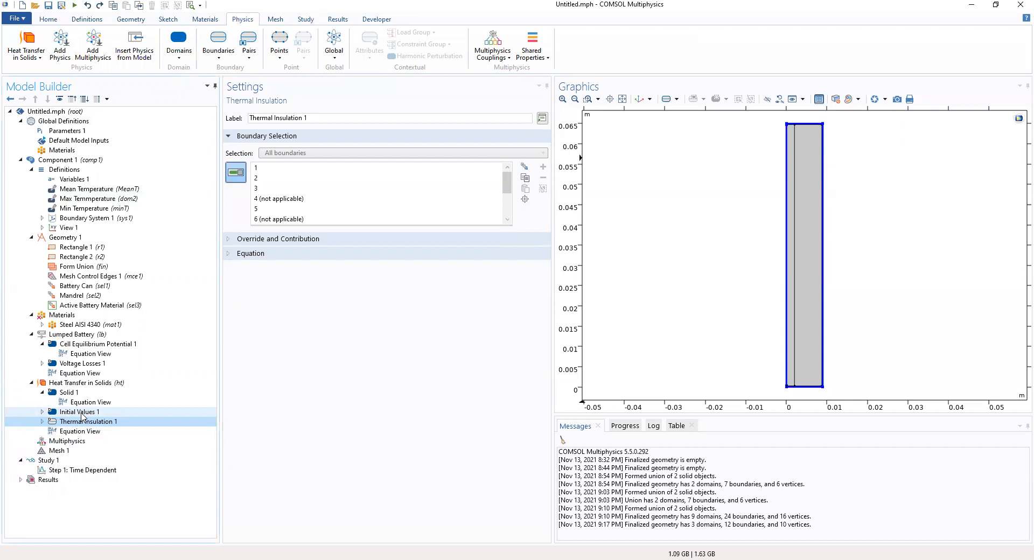
click(88, 421)
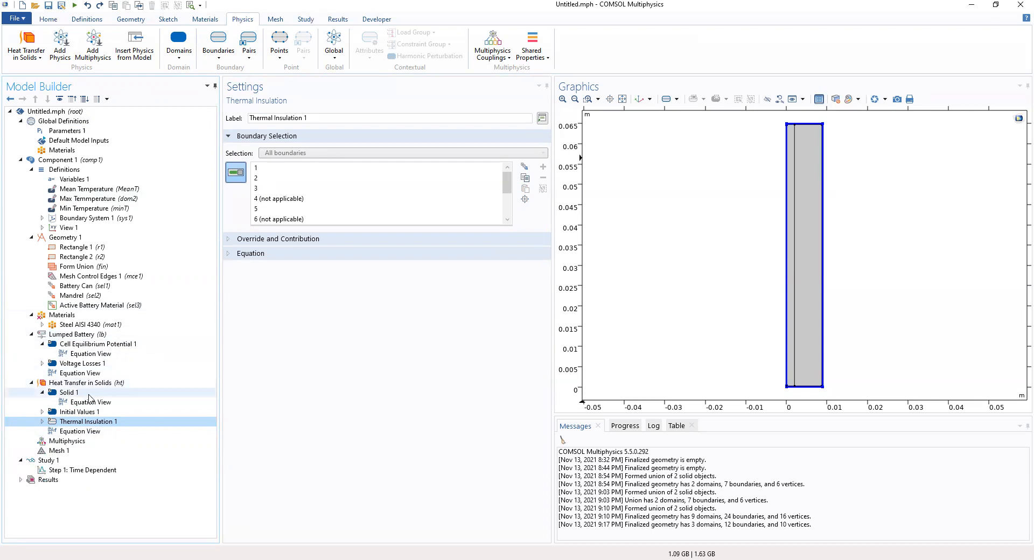
click(81, 382)
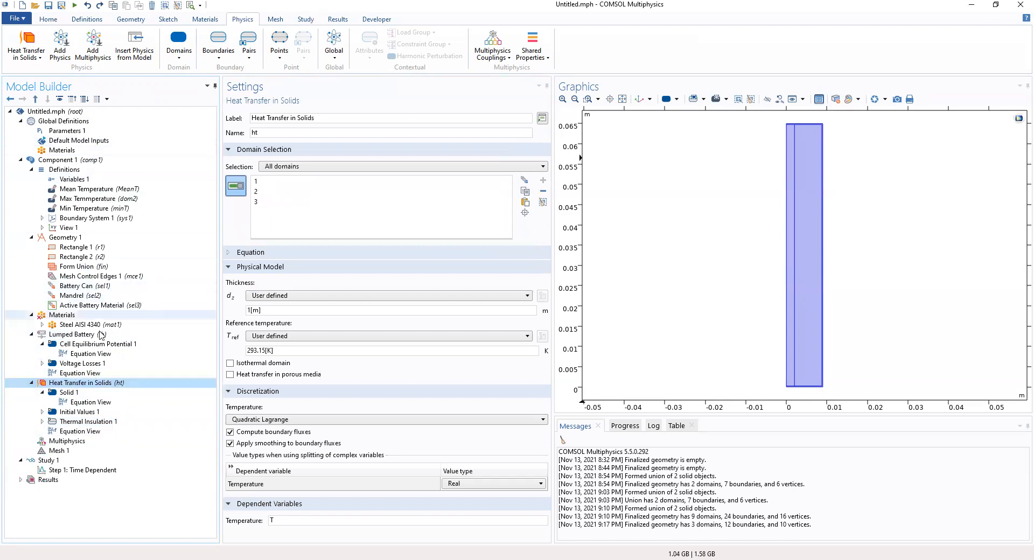
- Add Symmetry and Thermal Insulation 2 boundary conditions to Heat Transfer in Solids
click(217, 43)
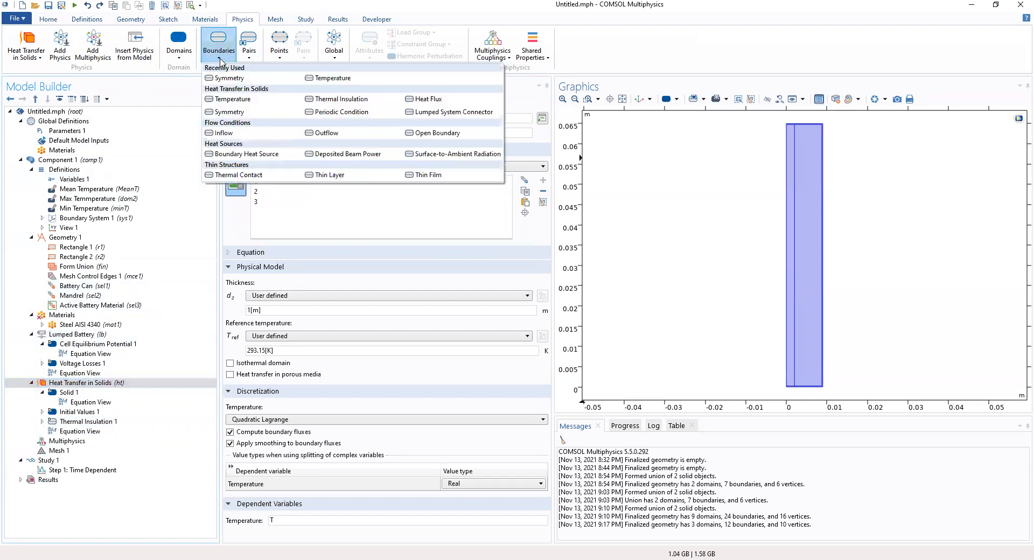
mouse_move(228, 112)
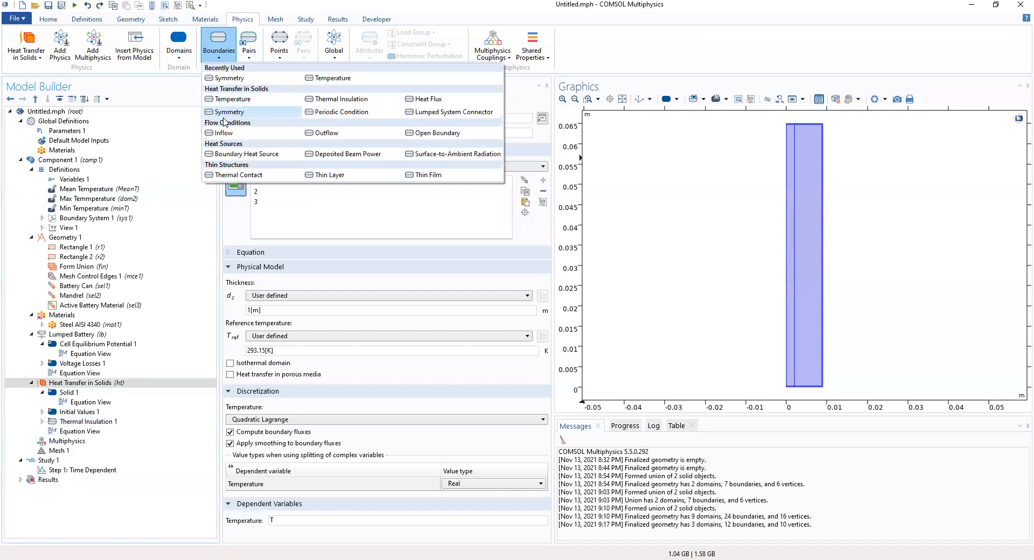
mouse_move(229, 112)
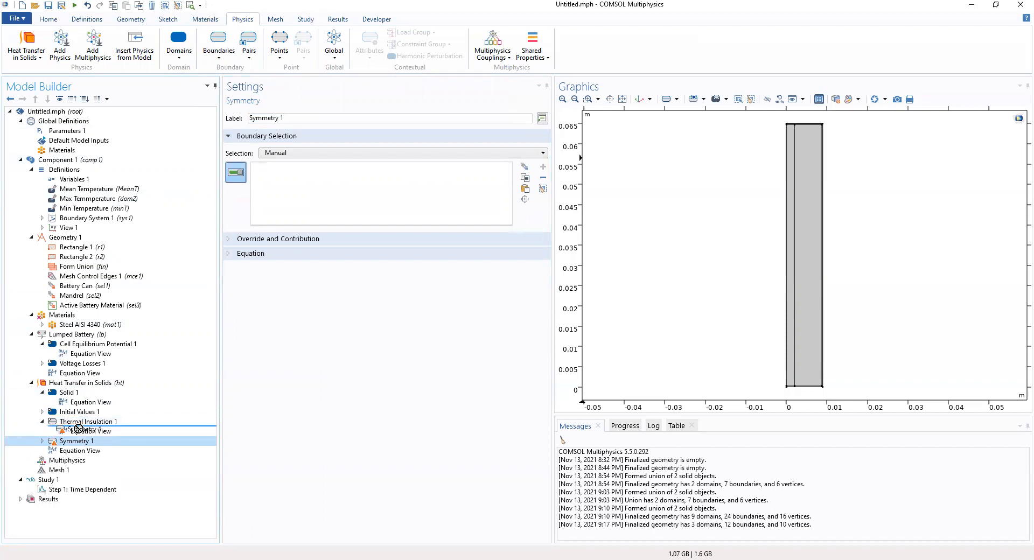
mouse_move(76, 441)
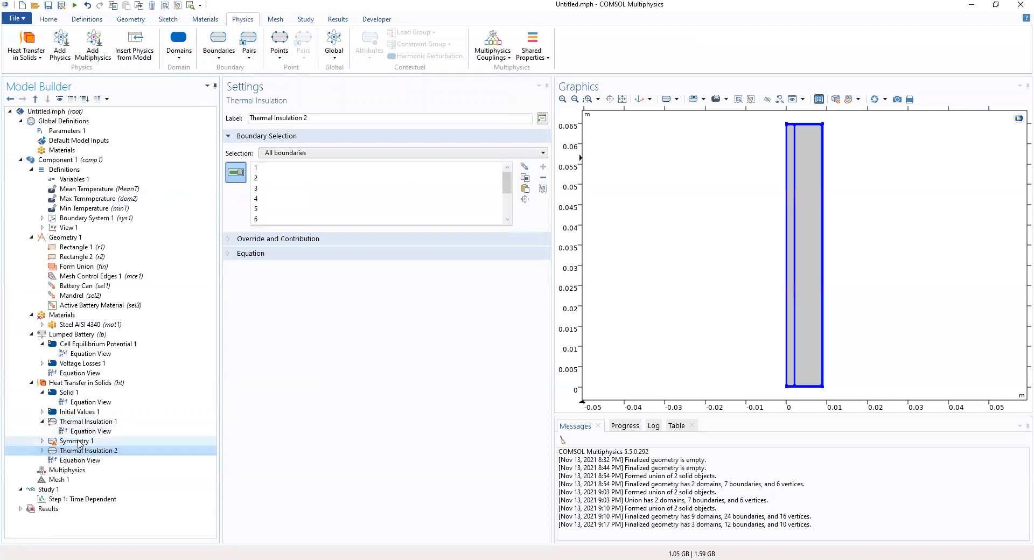
click(75, 440)
text(A)
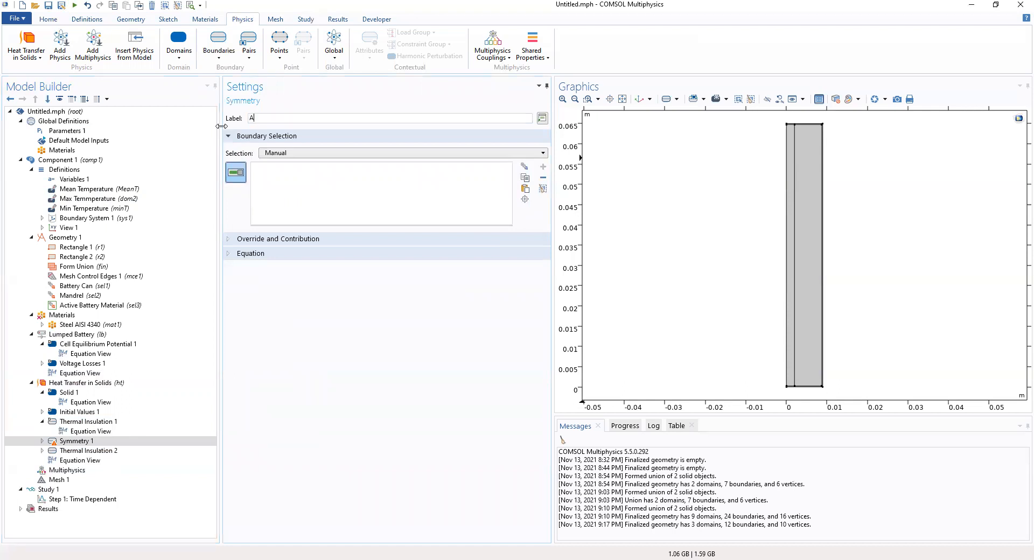
- Rename Symmetry 1 to Axial symmetry1 and set its boundary selection to All boundaries
text(xial symmetry1)
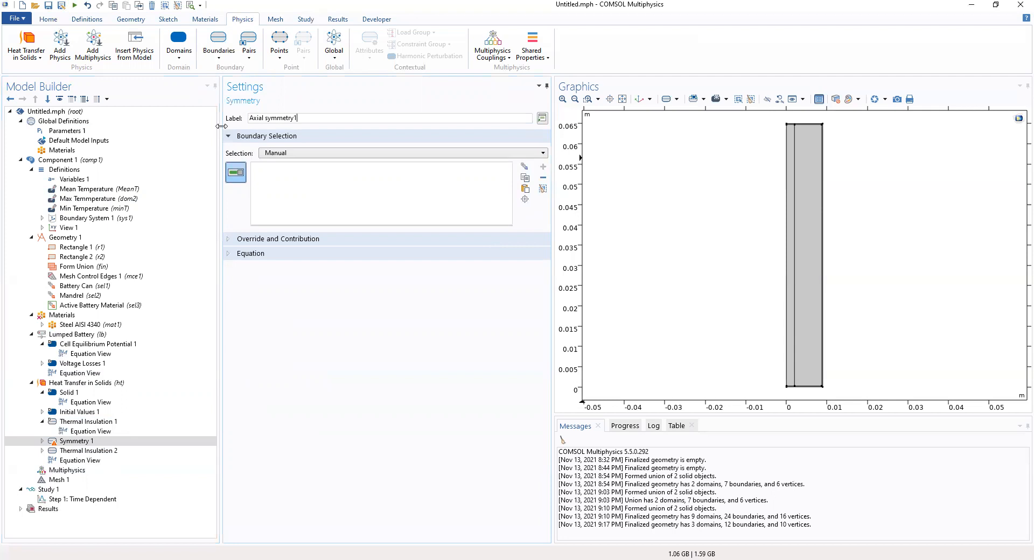
click(278, 238)
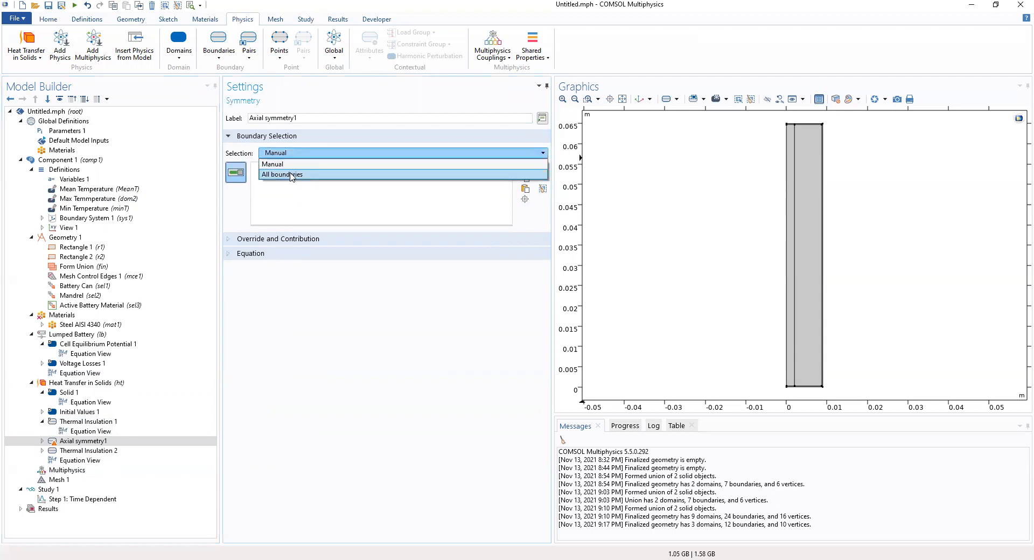
click(281, 175)
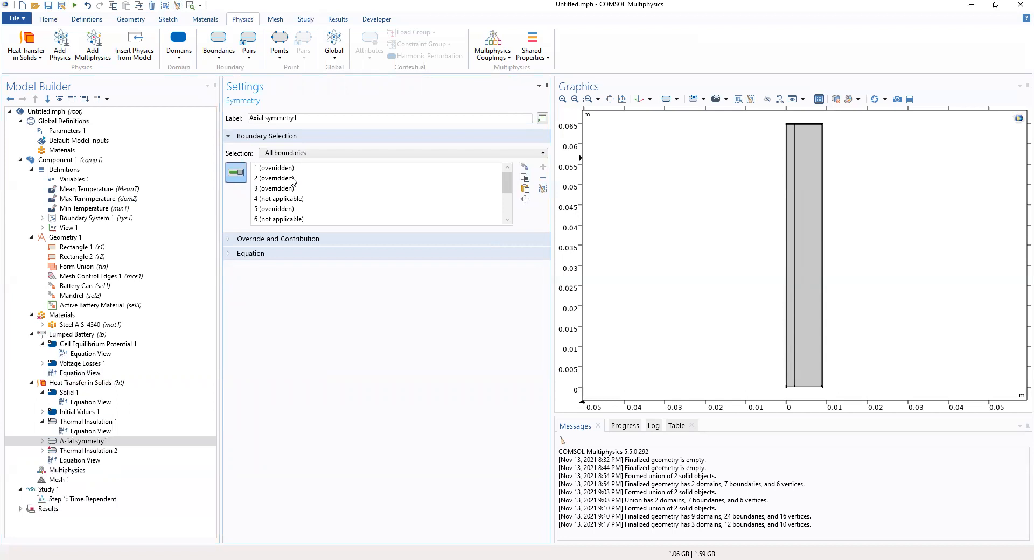
mouse_move(274, 184)
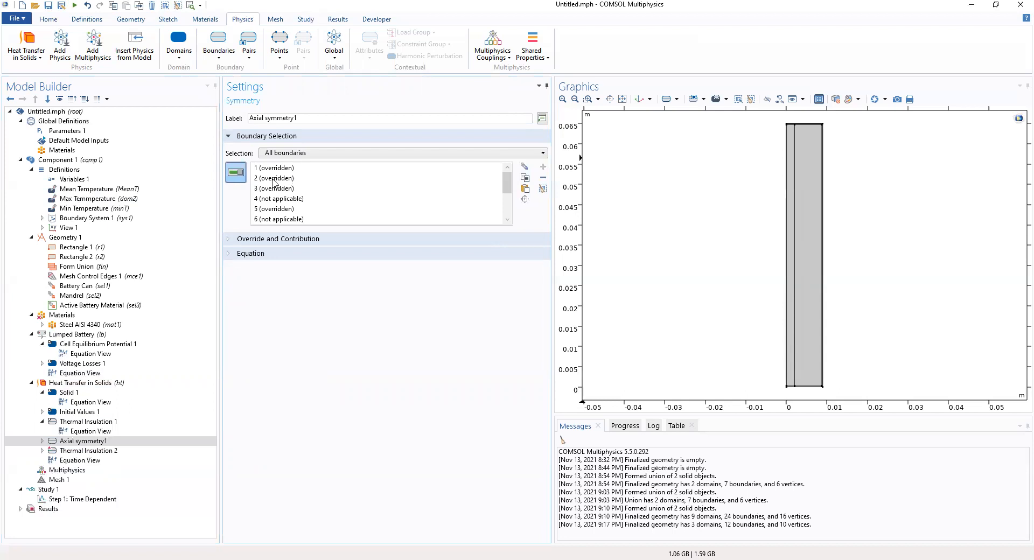